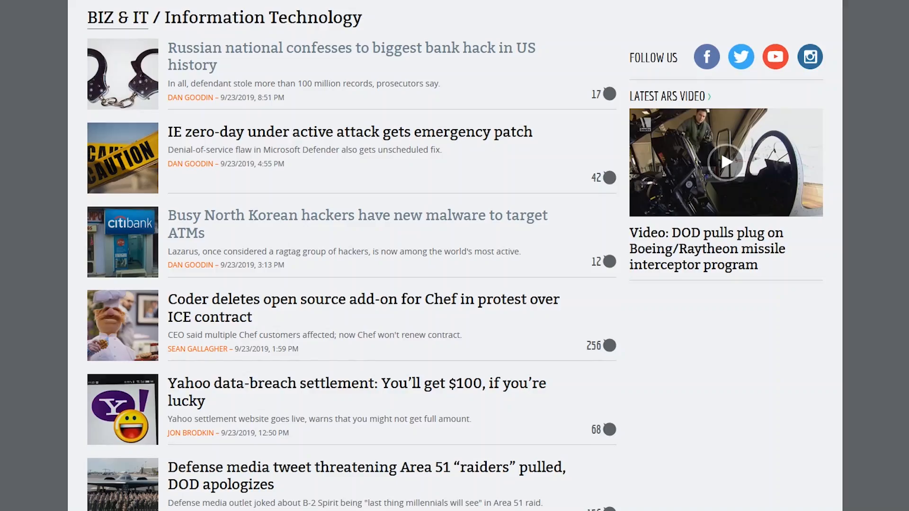
Step: Scroll PCPartPicker, start a System Builder list, and open the CPU chooser for the Ryzen 5 3600
scroll(down, 3)
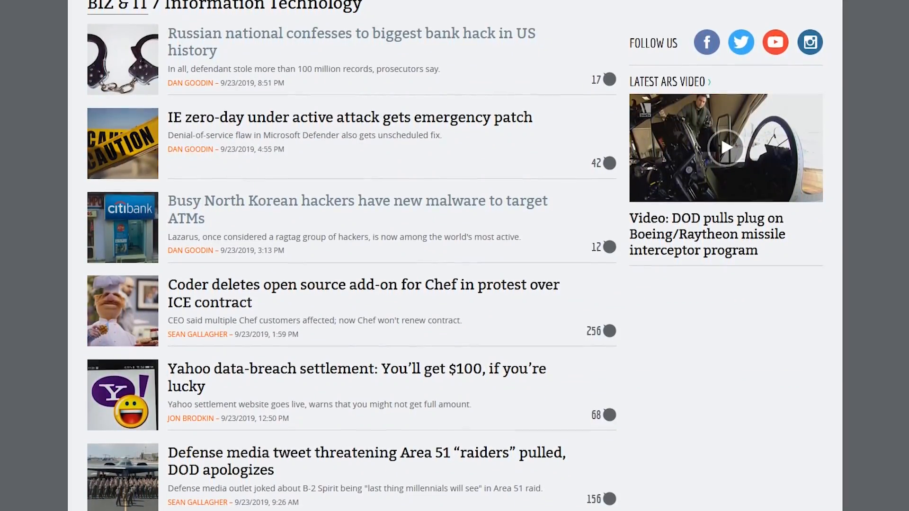
scroll(down, 3)
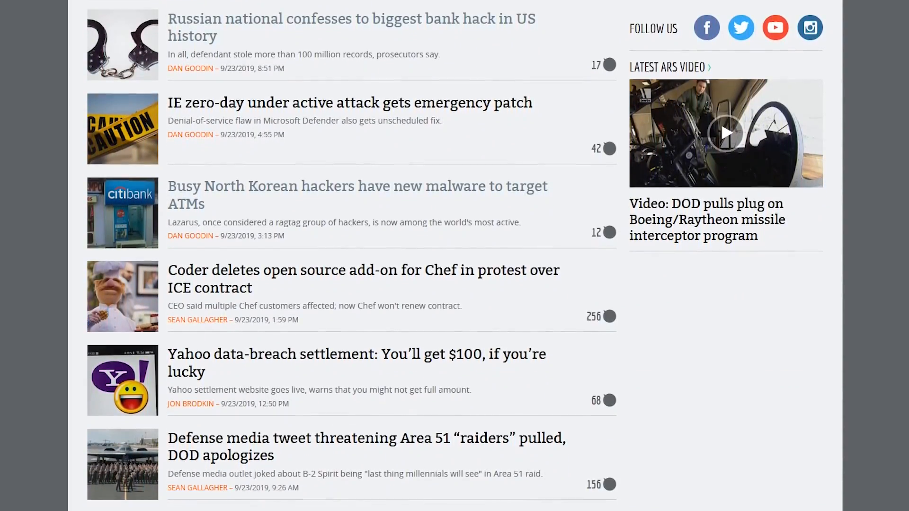
scroll(down, 3)
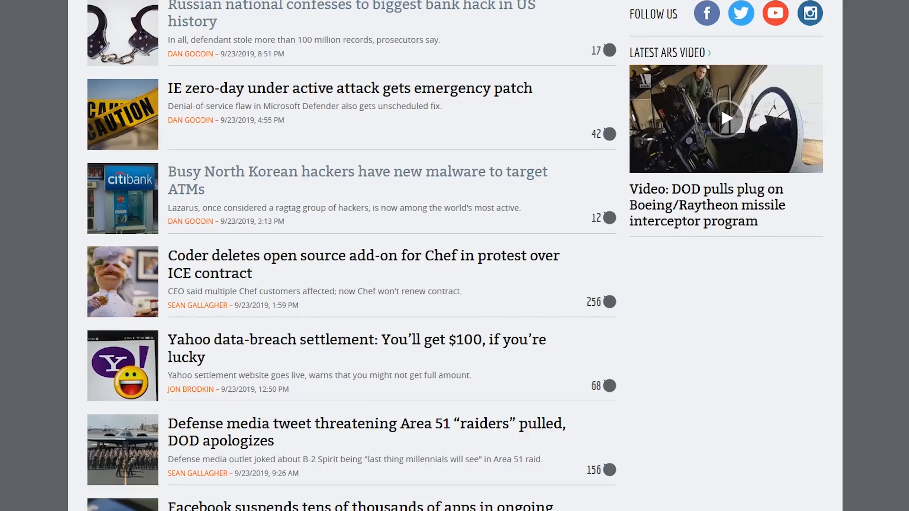
scroll(down, 3)
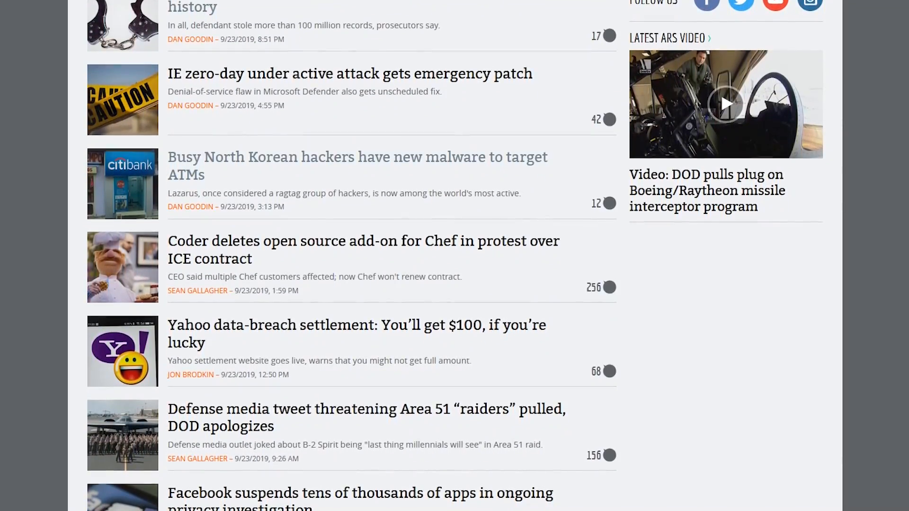
scroll(down, 3)
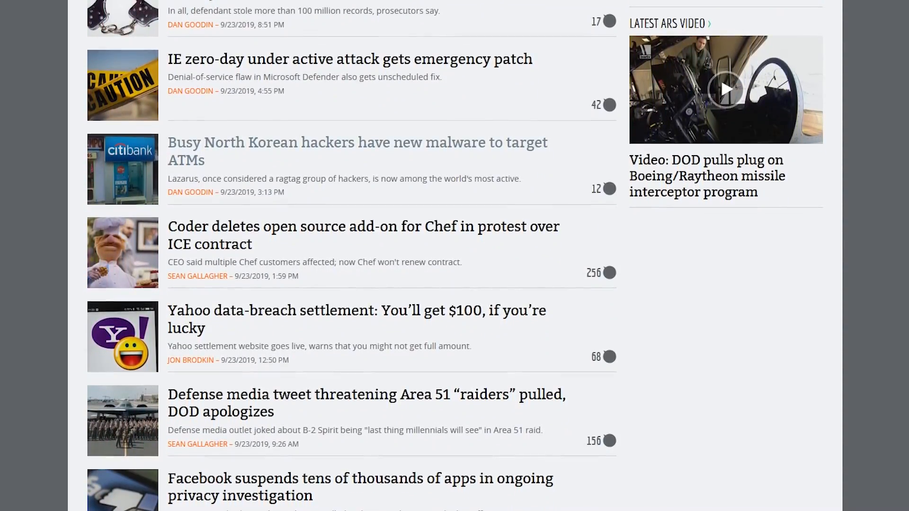
scroll(down, 3)
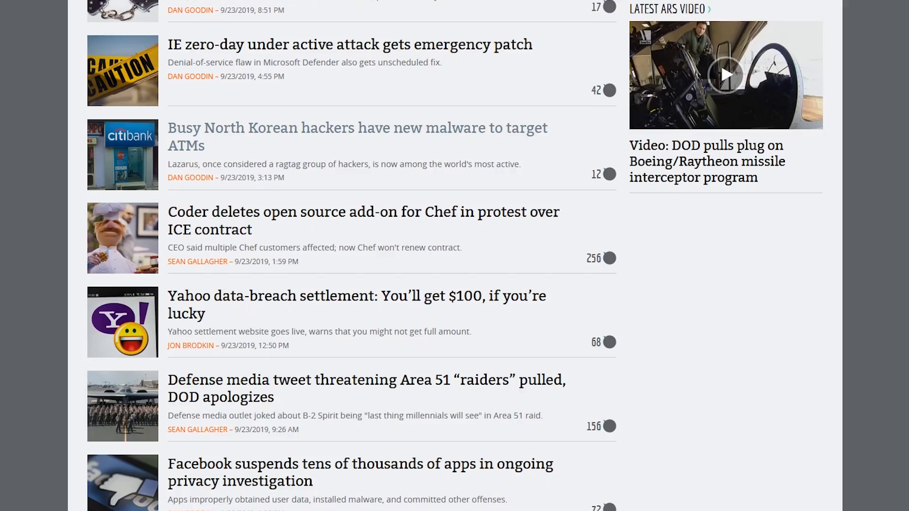
scroll(down, 3)
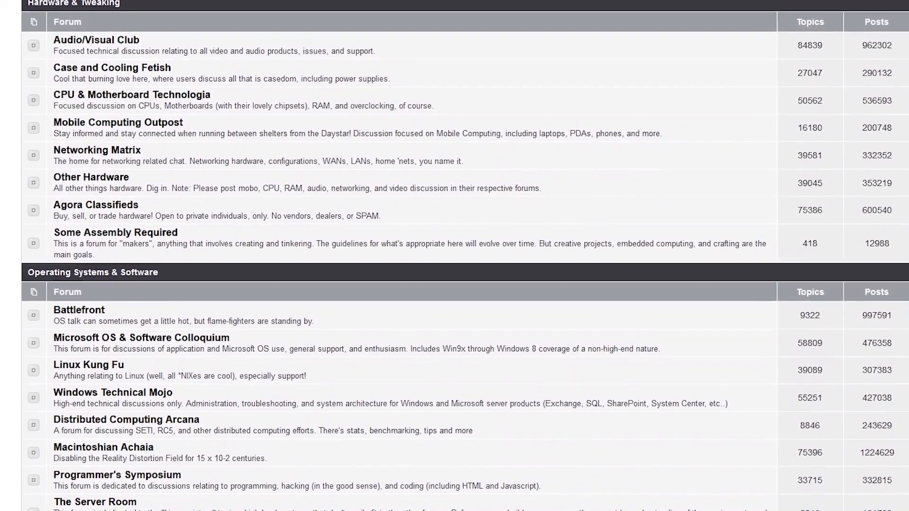
scroll(down, 3)
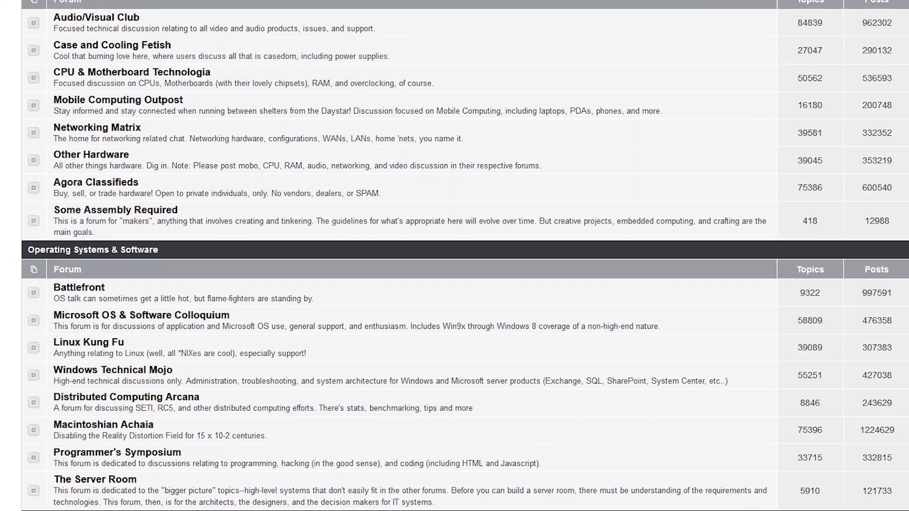
scroll(down, 3)
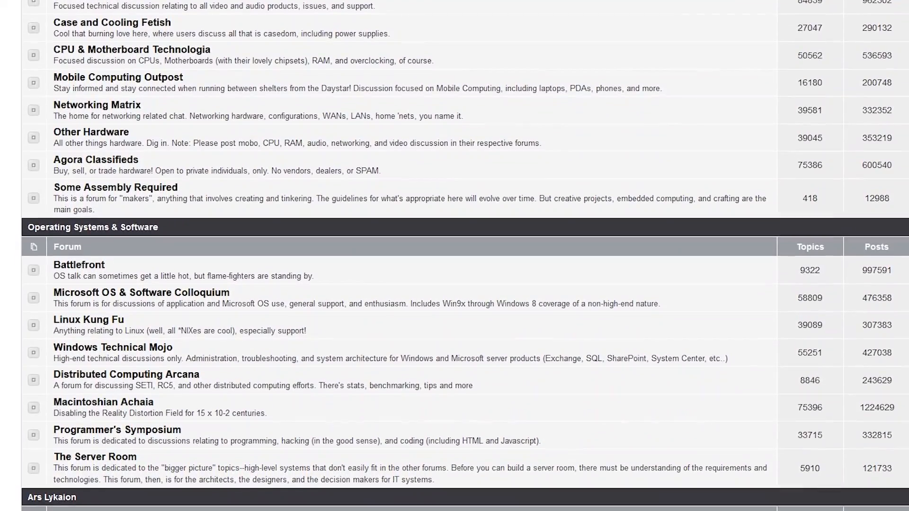
scroll(down, 3)
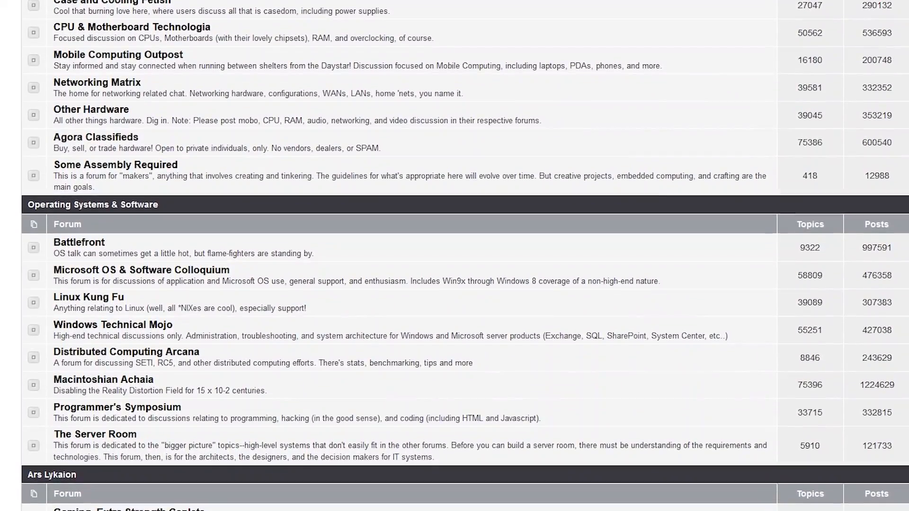
scroll(down, 3)
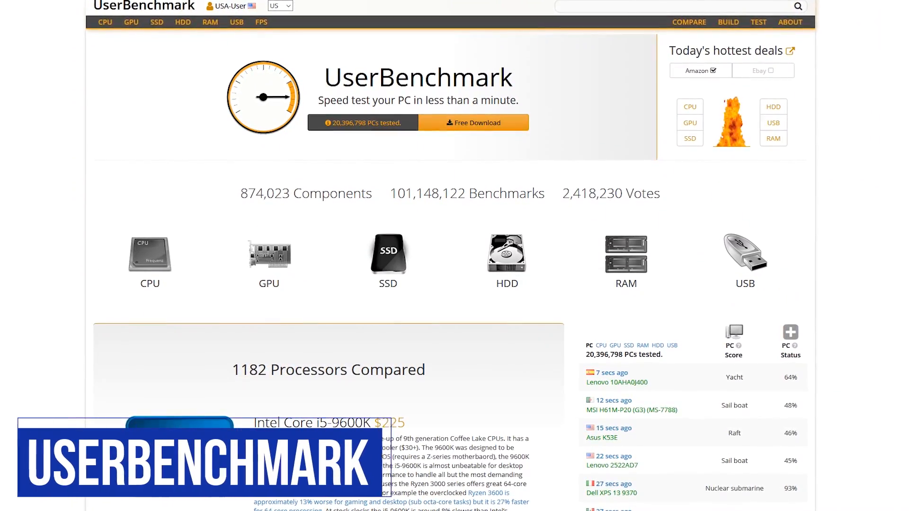
scroll(down, 3)
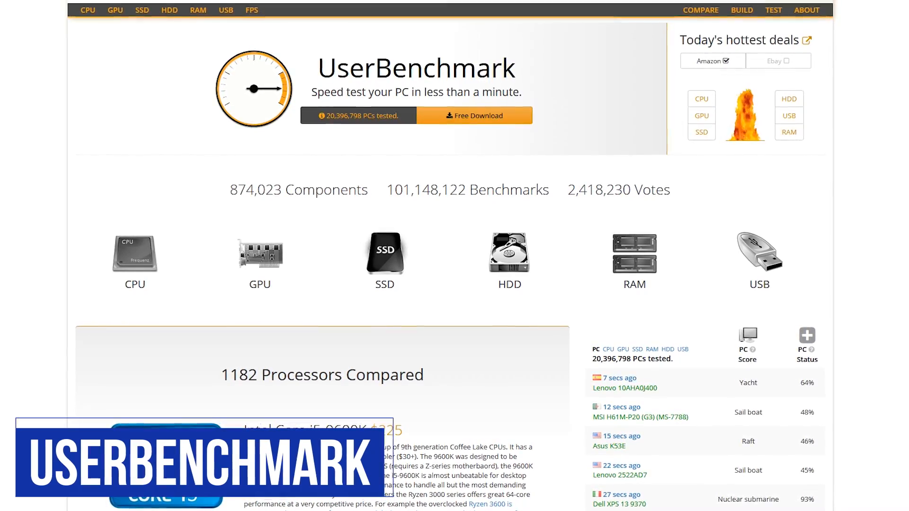
scroll(down, 3)
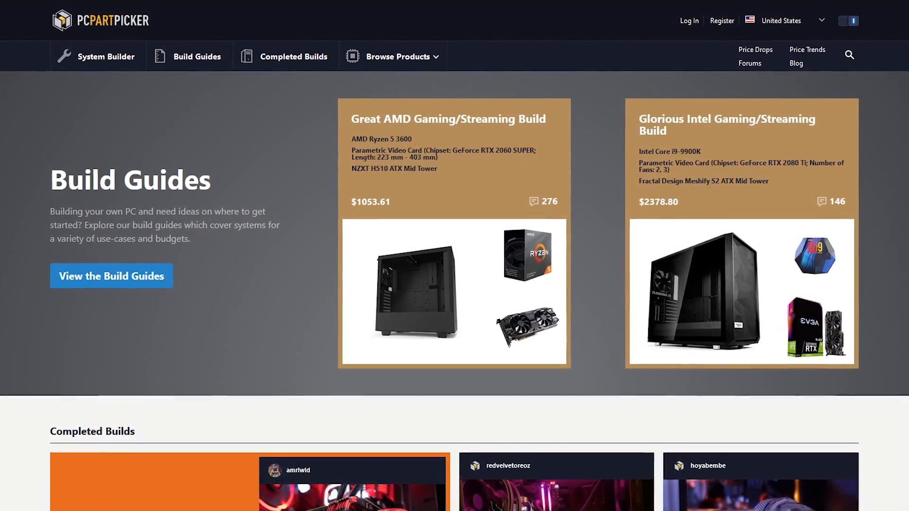
mouse_move(115, 57)
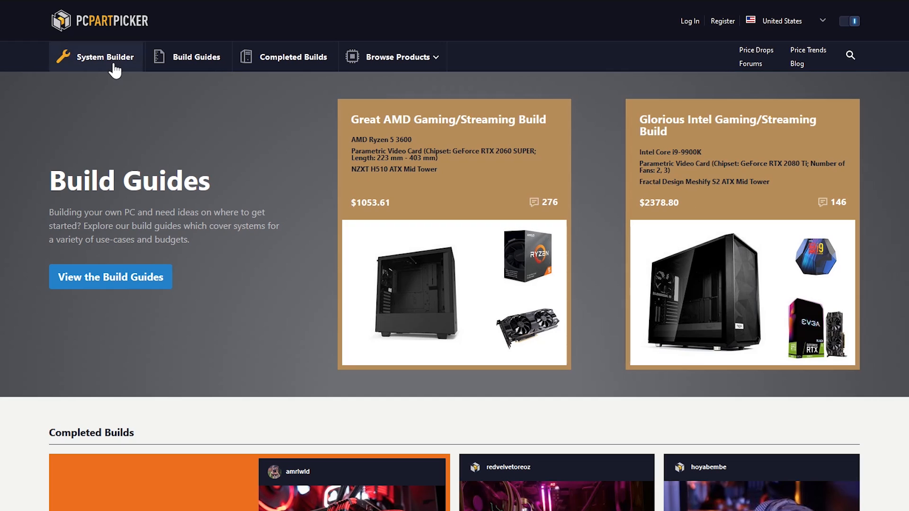
mouse_move(108, 63)
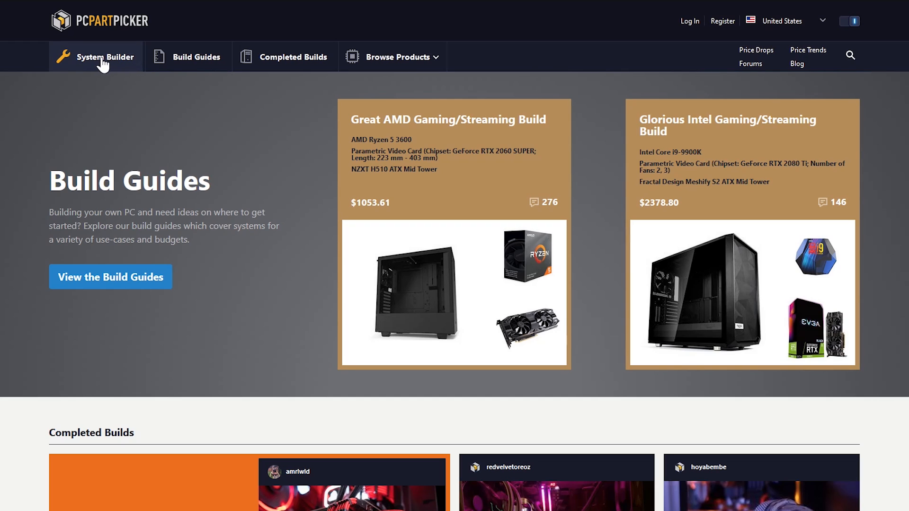
click(107, 57)
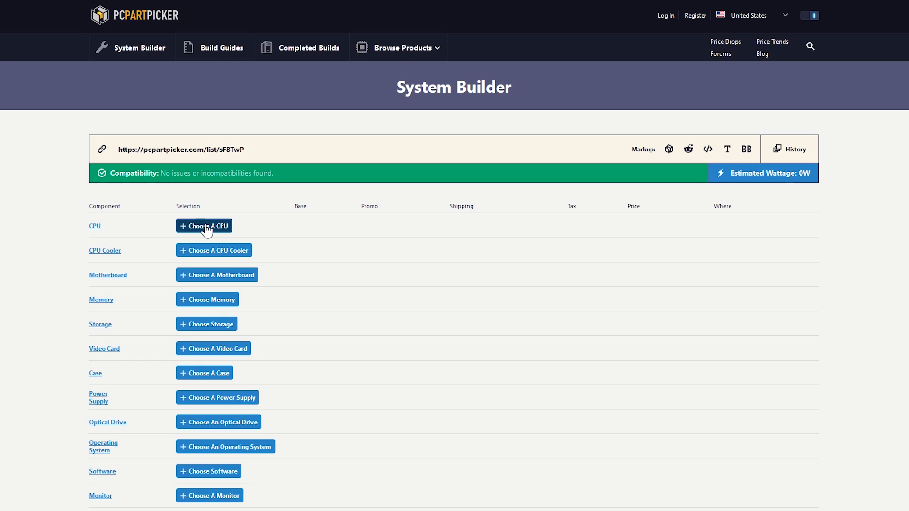
click(204, 225)
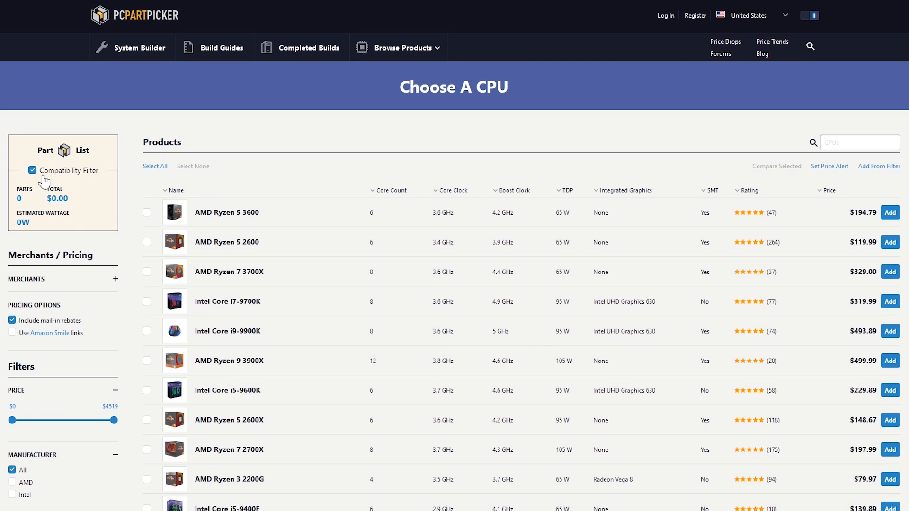
mouse_move(39, 181)
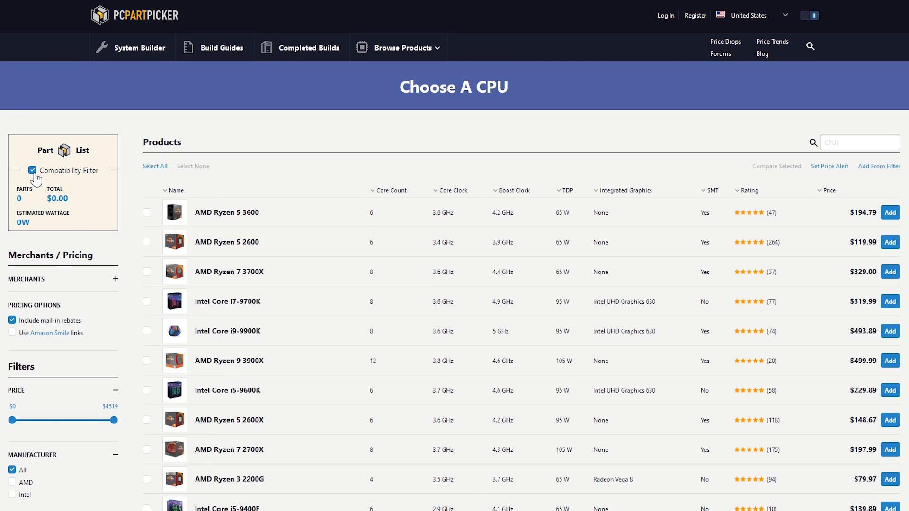
mouse_move(312, 214)
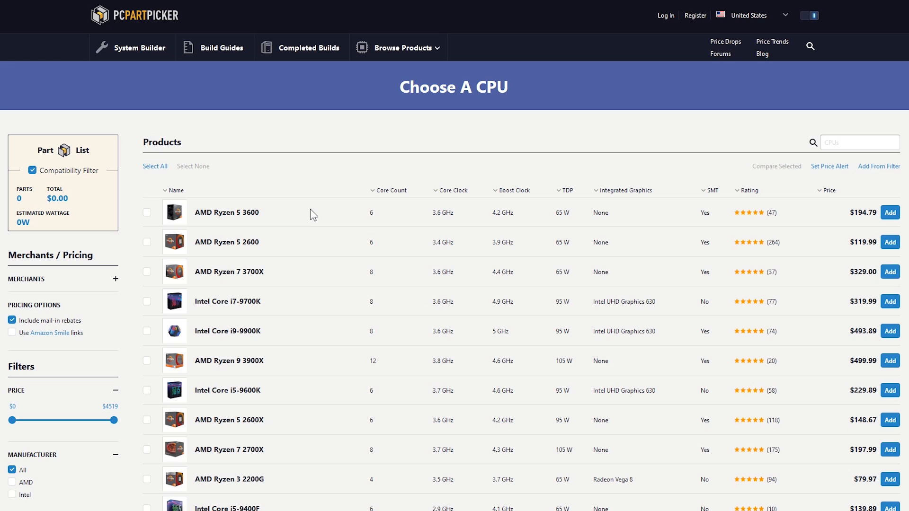
mouse_move(606, 214)
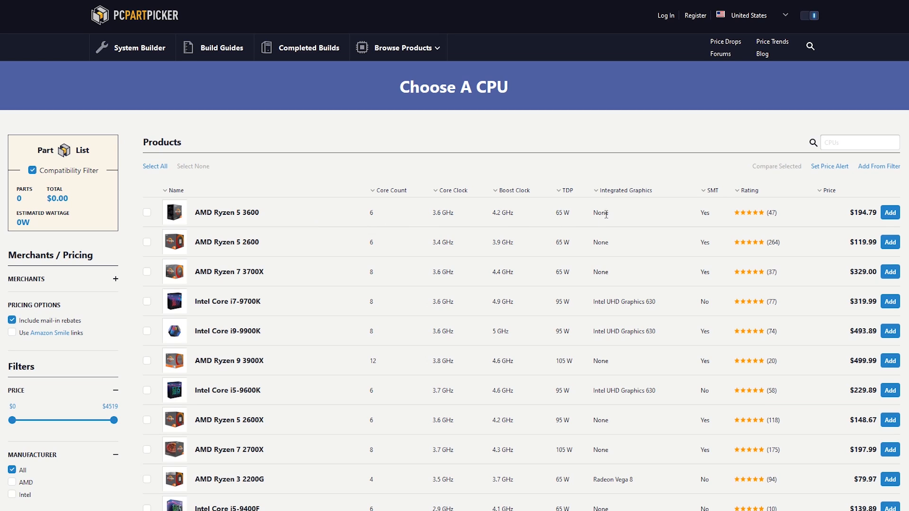
mouse_move(891, 242)
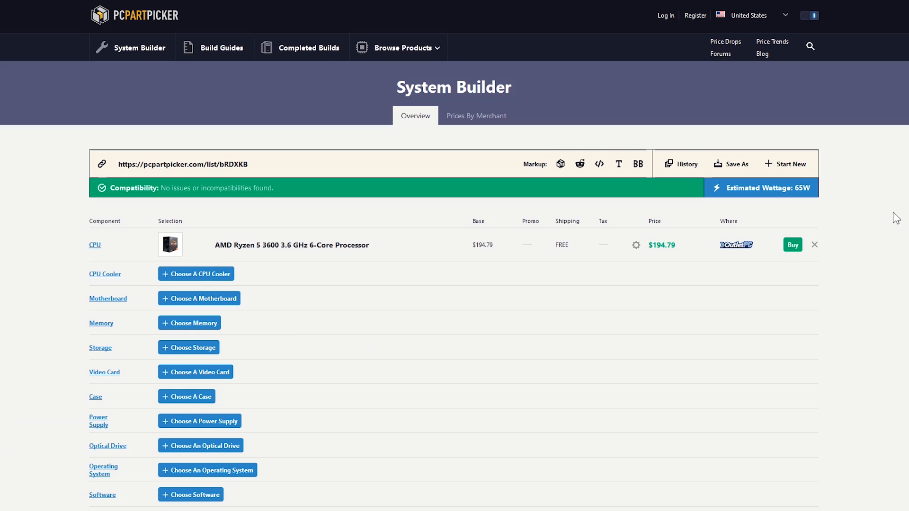
mouse_move(196, 273)
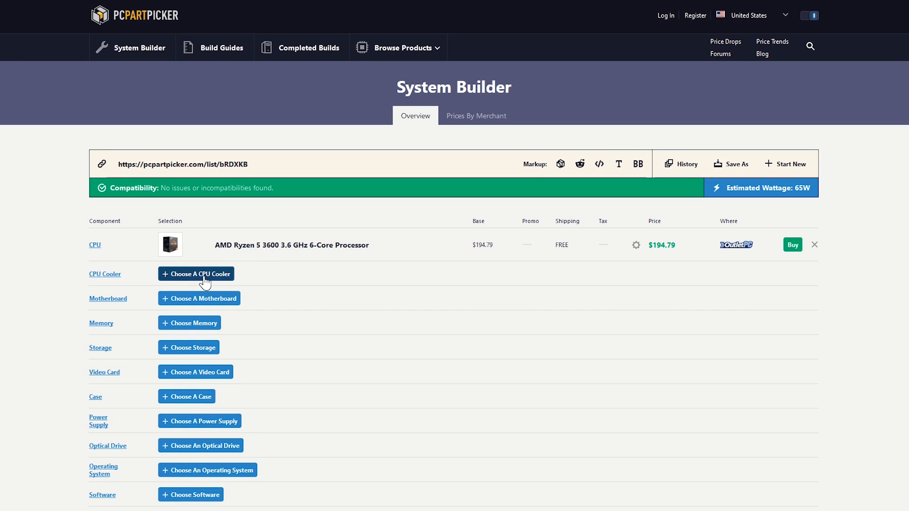
Step: Browse the CPU cooler list, then scroll through the forums index
click(195, 274)
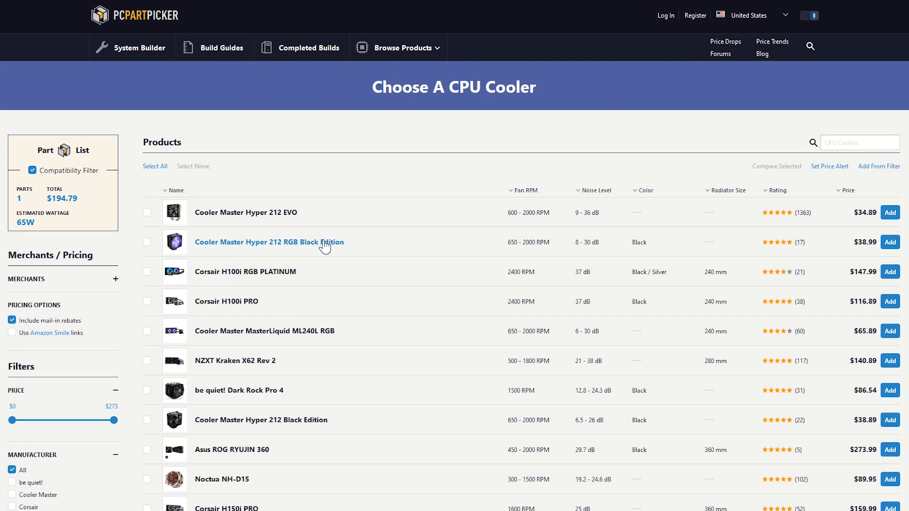
mouse_move(322, 375)
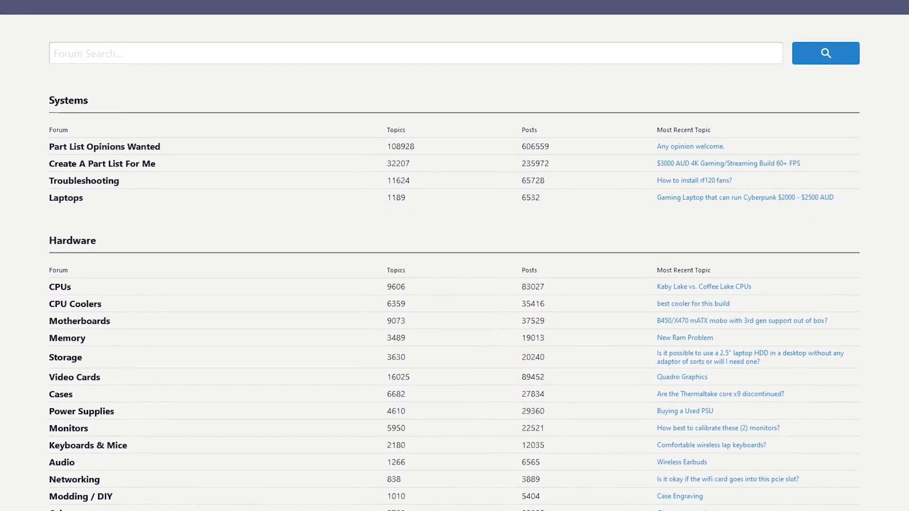
scroll(down, 3)
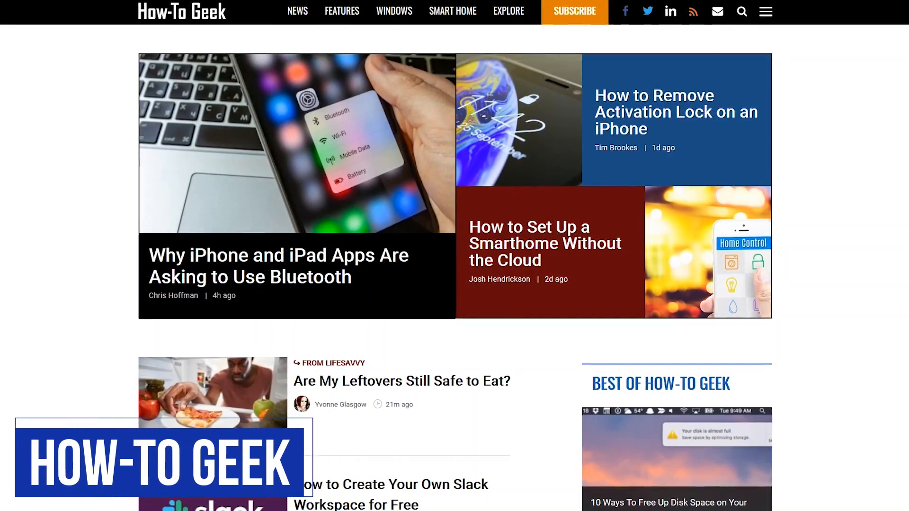
Step: Scroll How-To Geek's homepage to the 'How to Create Aliases and Shell Functions on Linux' article
scroll(down, 3)
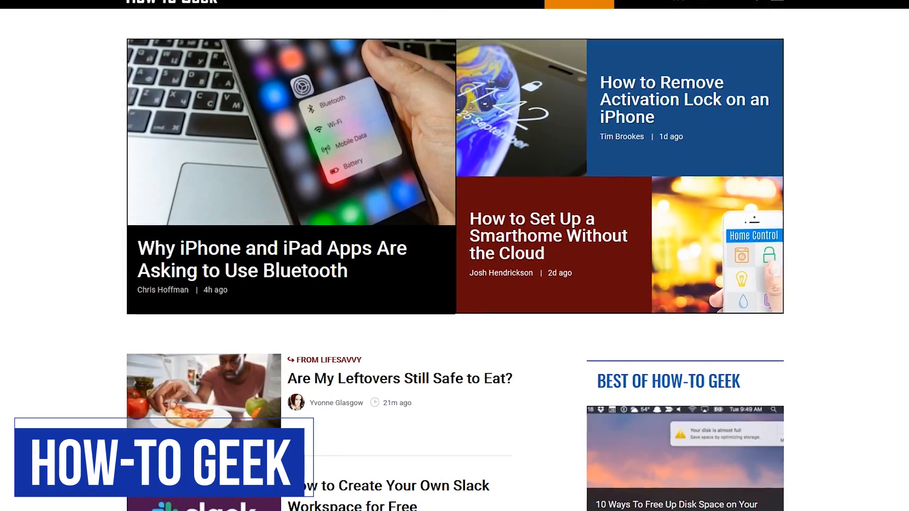
scroll(down, 3)
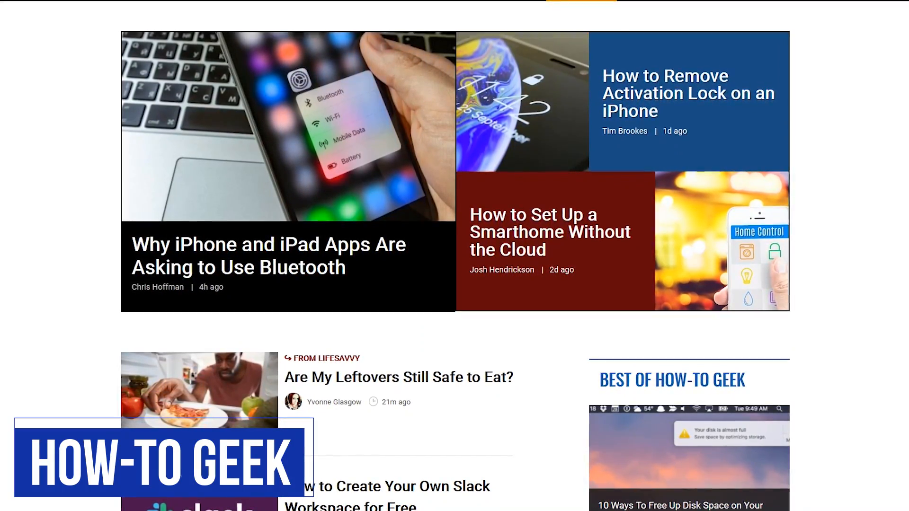
scroll(down, 3)
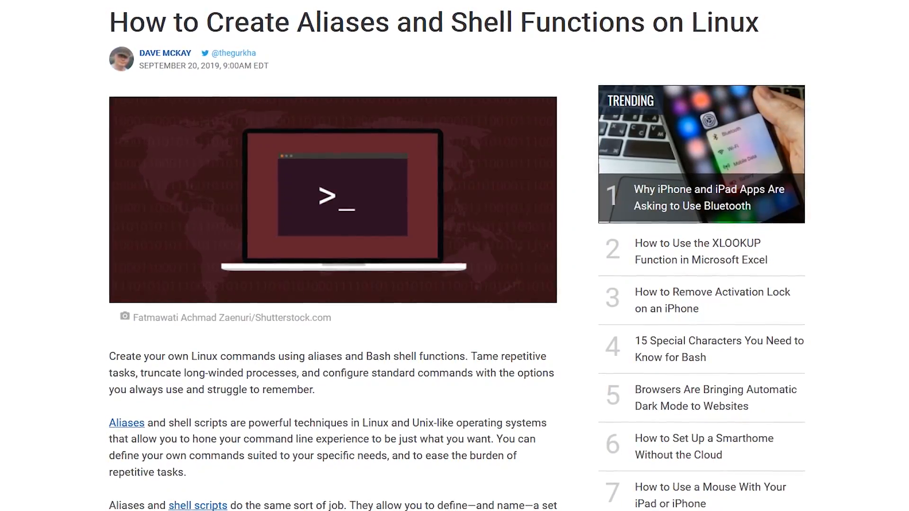
scroll(down, 3)
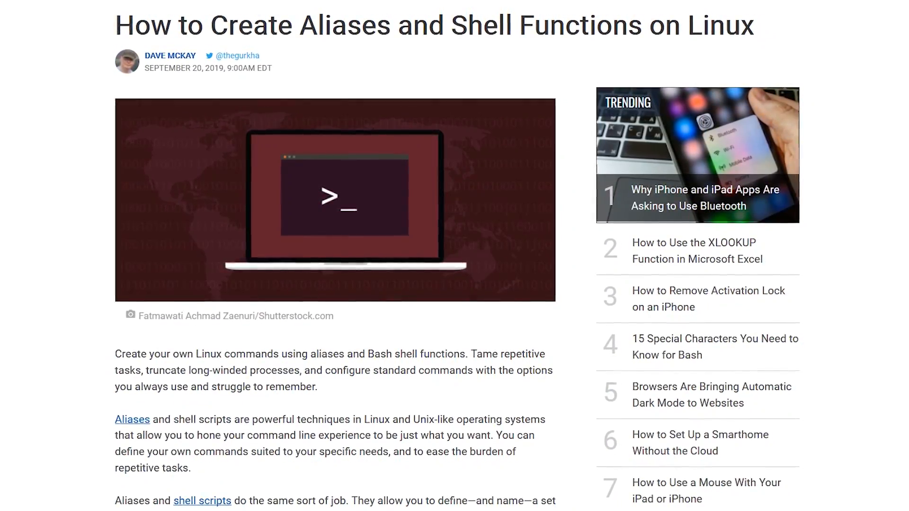
scroll(down, 3)
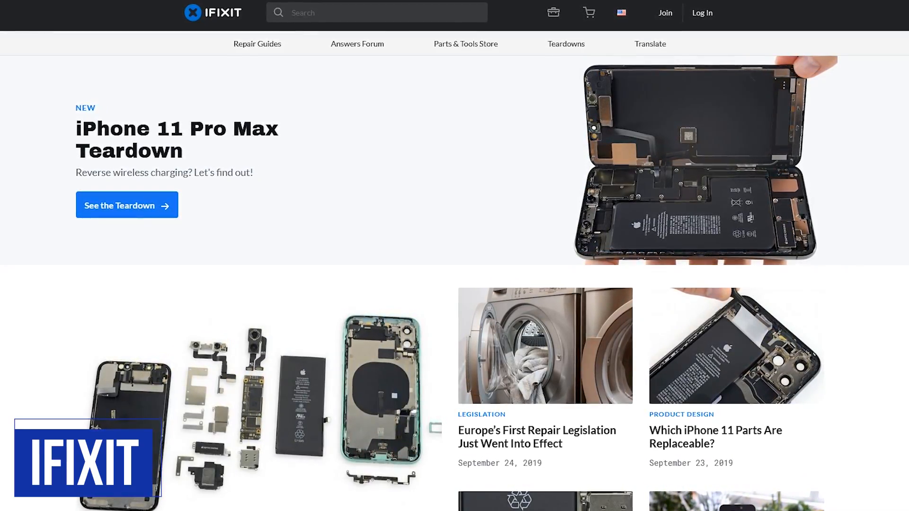
Step: Browse iFixit's Parts & Tools Store and reach the Galaxy S10 Back Cover Replacement guide
click(465, 44)
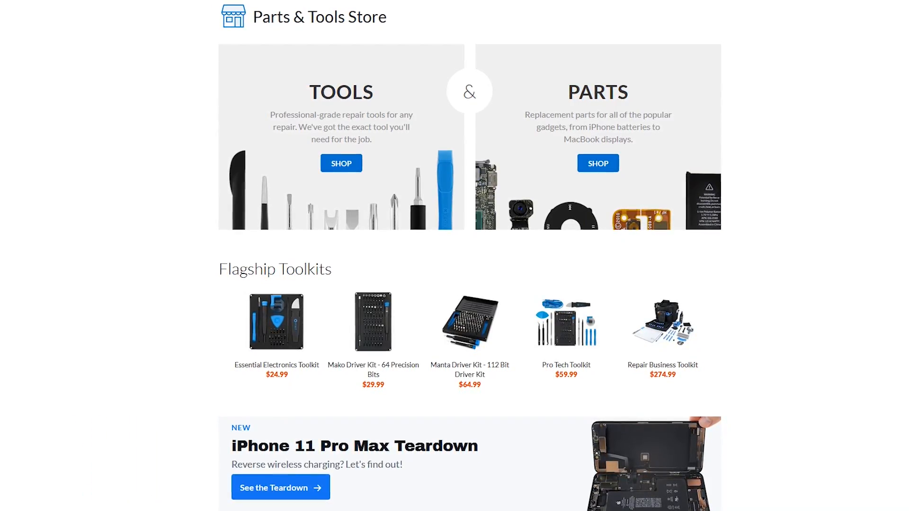
scroll(down, 3)
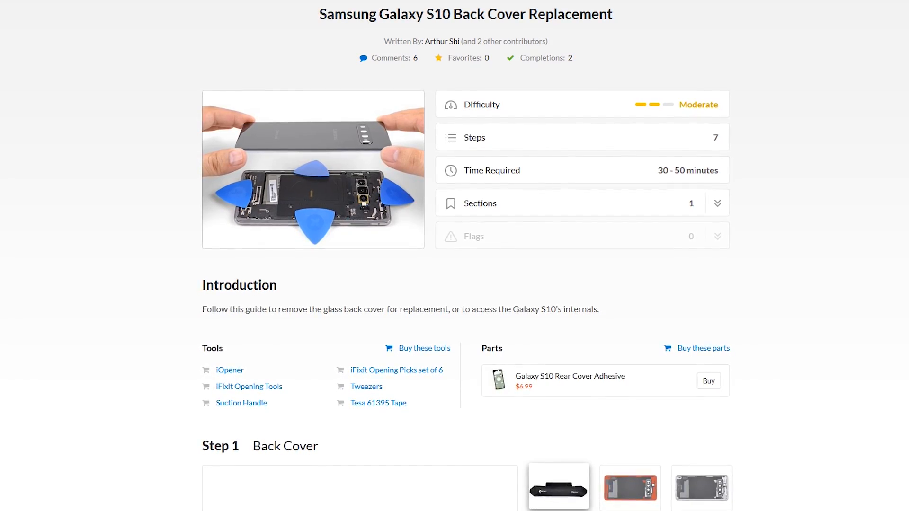
scroll(down, 3)
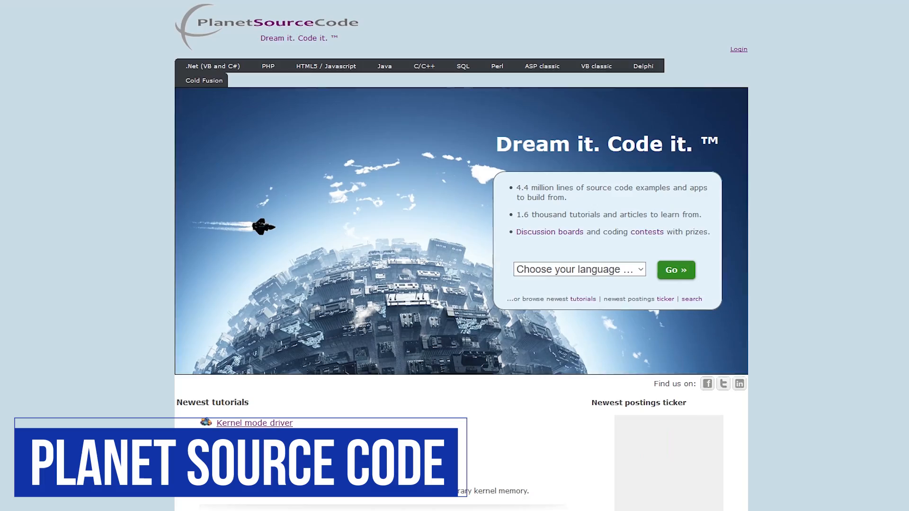
Step: Select Java as the language and go to its section
scroll(down, 3)
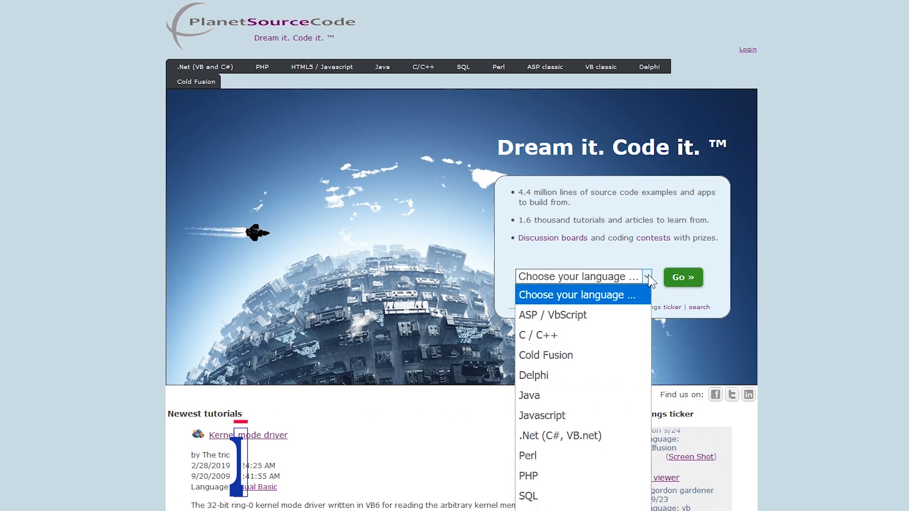
mouse_move(604, 399)
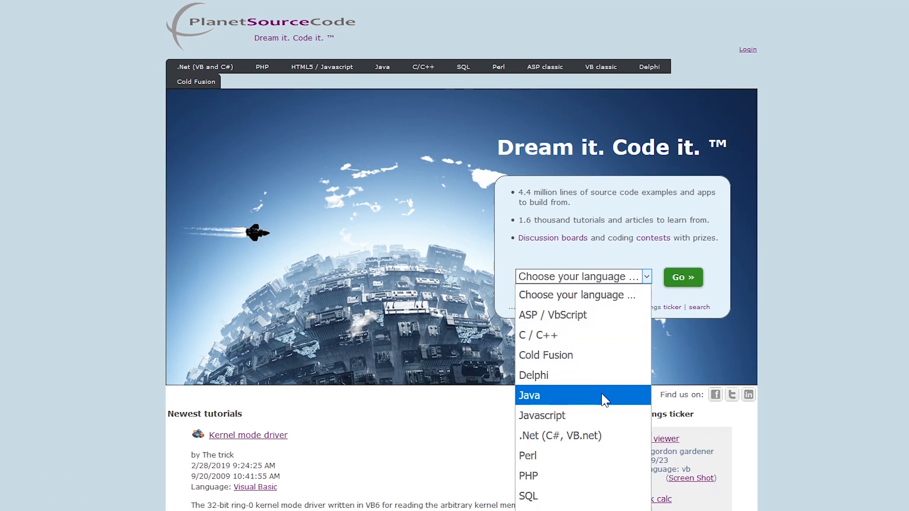
click(528, 395)
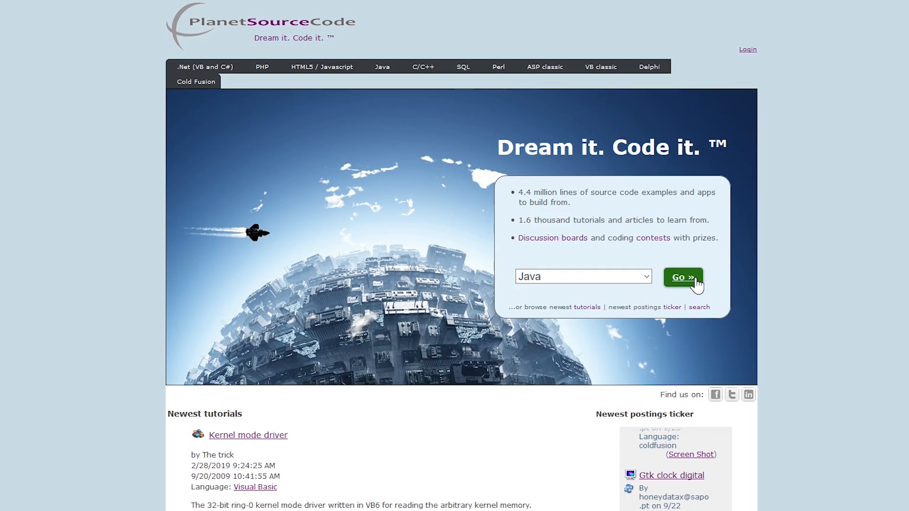
click(682, 277)
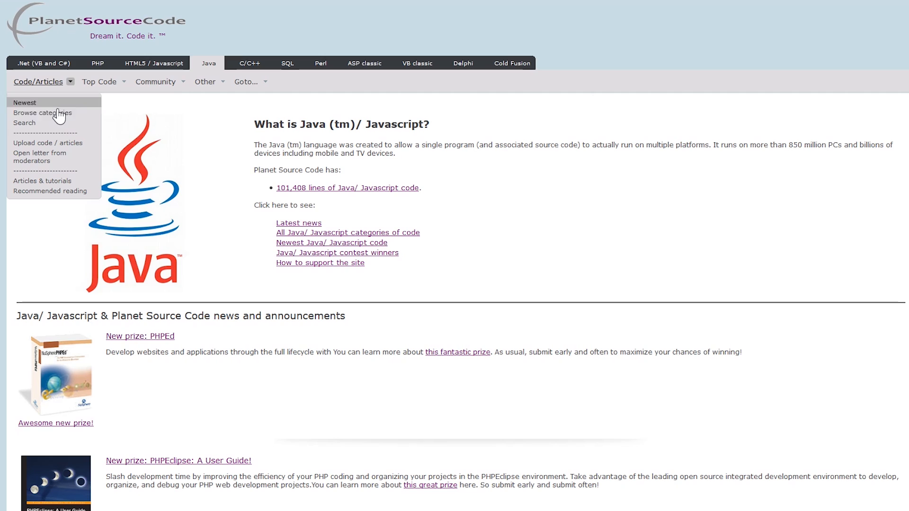
mouse_move(24, 122)
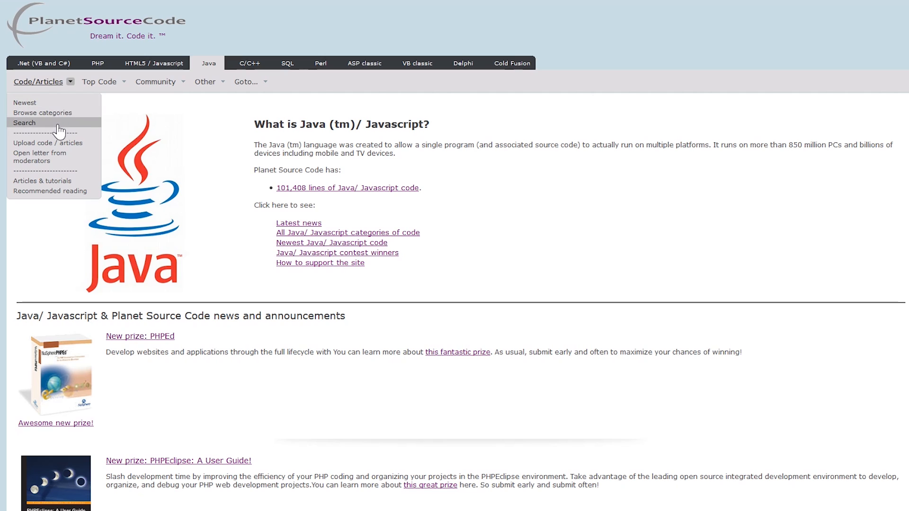
mouse_move(42, 113)
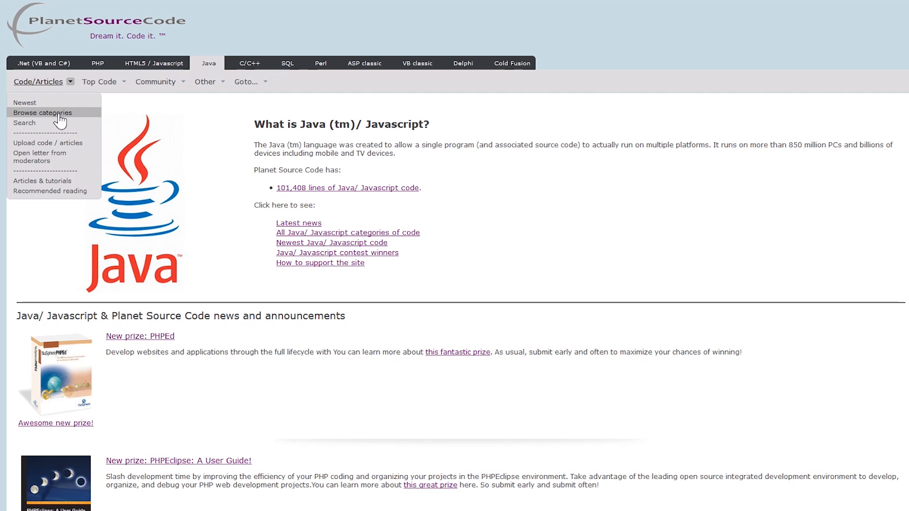
Step: Browse Java code categories filtered to Games and submit to show the listings
click(42, 113)
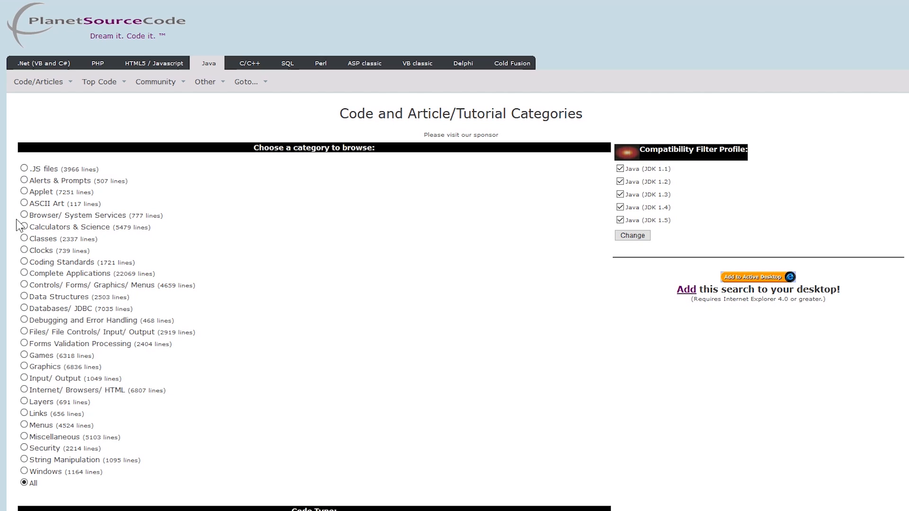
click(24, 355)
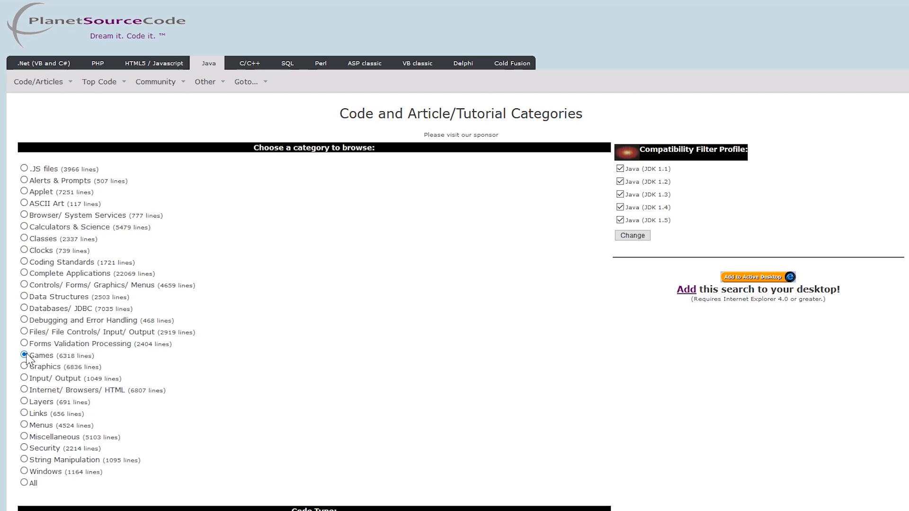
scroll(down, 3)
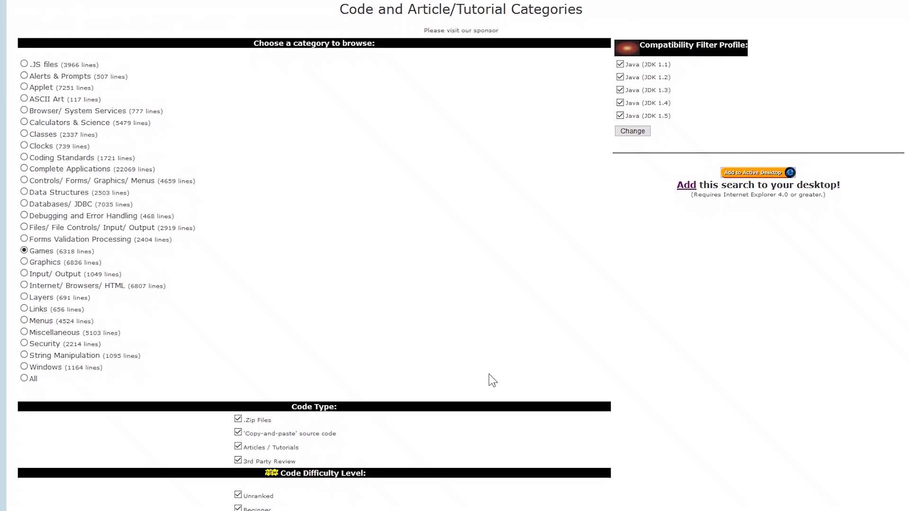
scroll(down, 3)
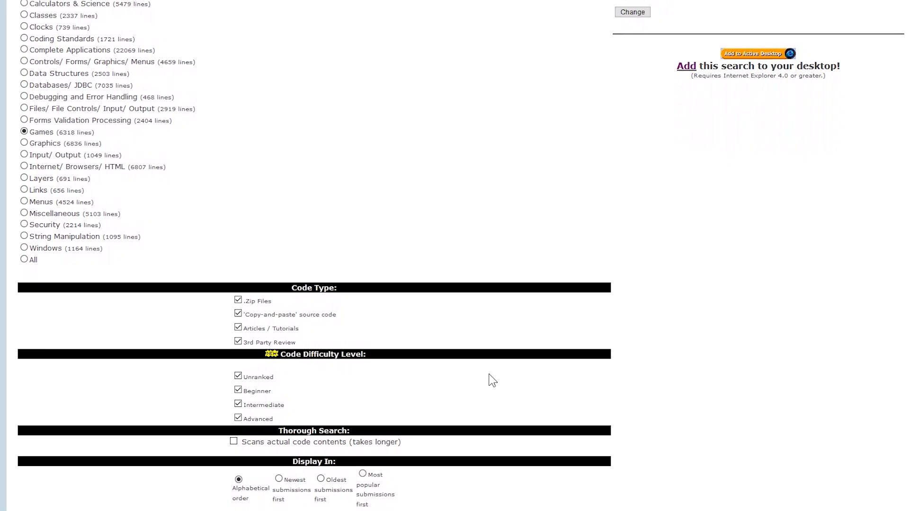
scroll(down, 3)
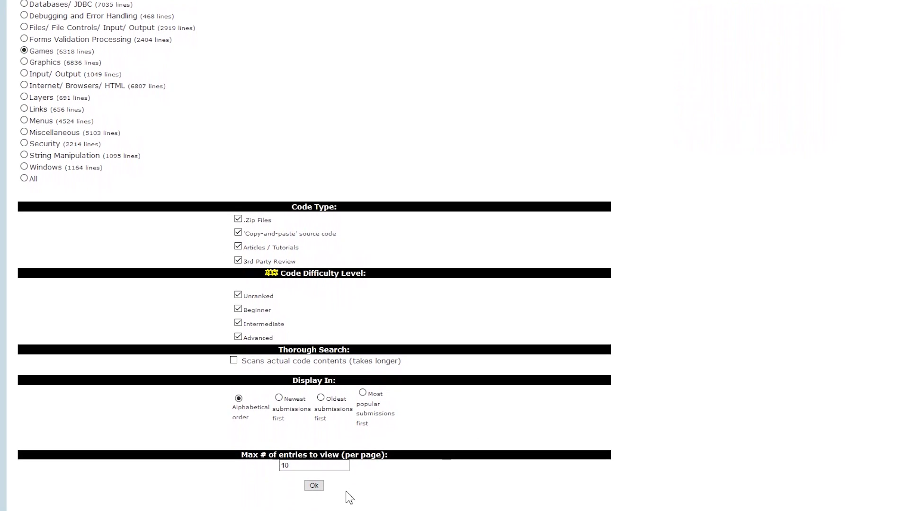
click(313, 485)
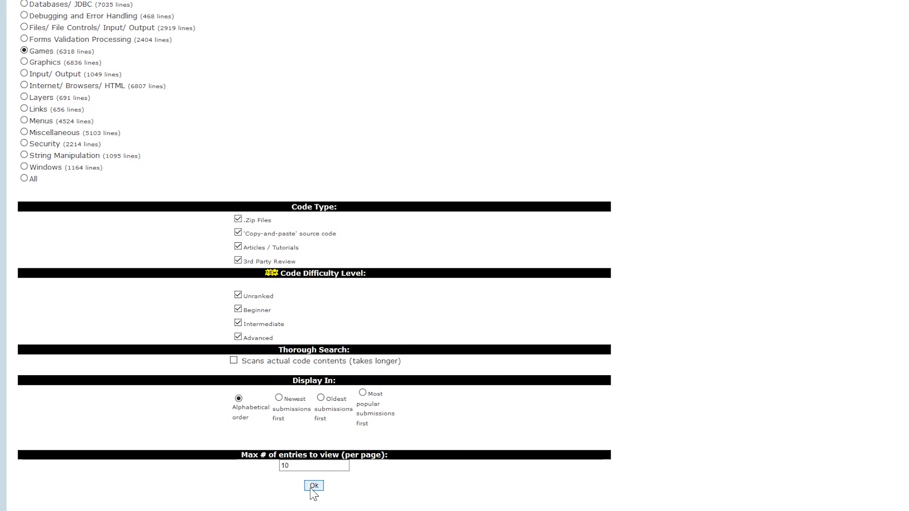
click(313, 485)
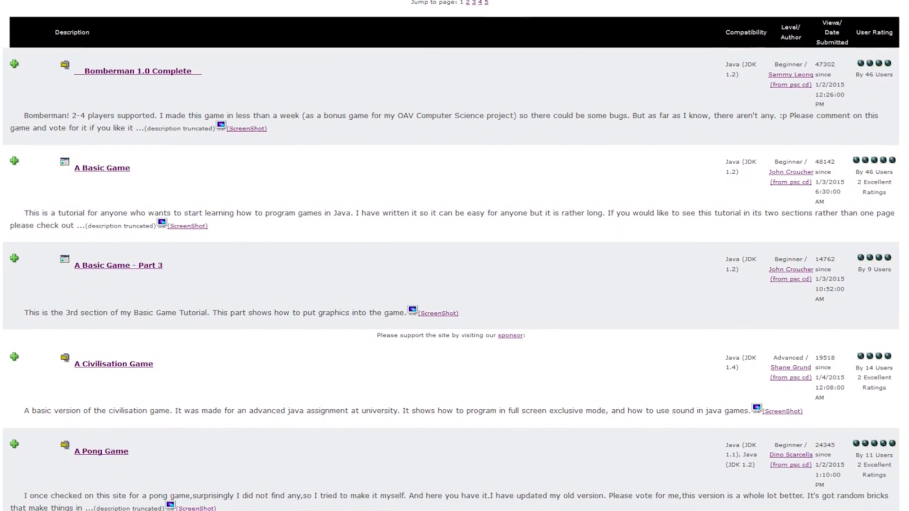
Step: Scroll the Java game listings, starting with Bomberman 1.0 Complete and A Basic Game
scroll(down, 3)
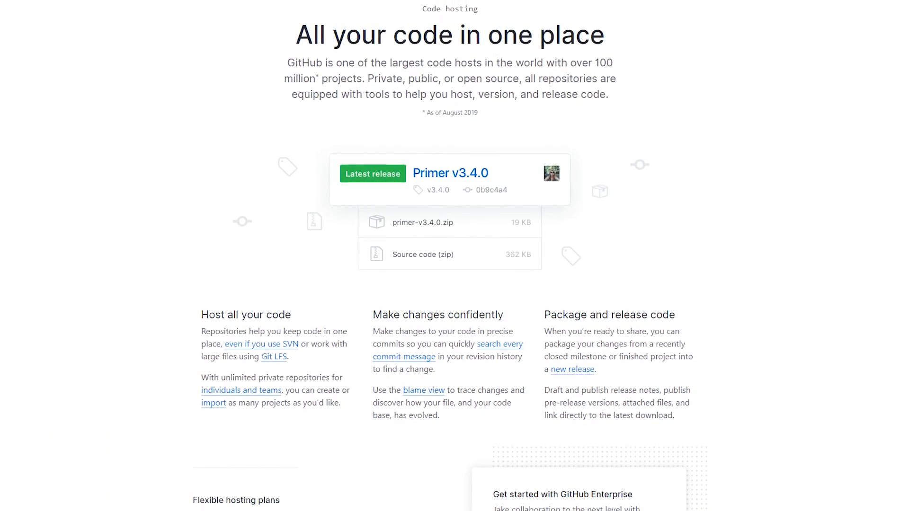
Step: Scroll GitHub's pricing page to the Free, Pro, Team and Enterprise plan comparison
scroll(down, 3)
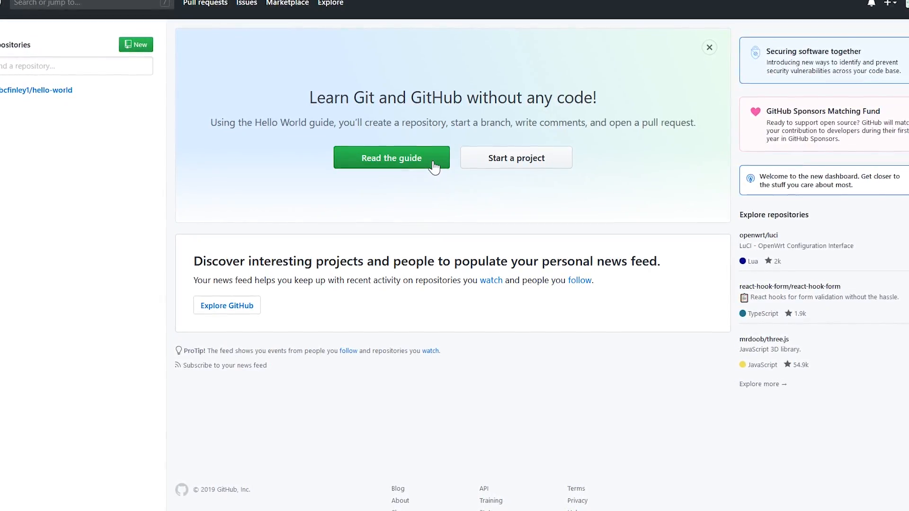
scroll(down, 3)
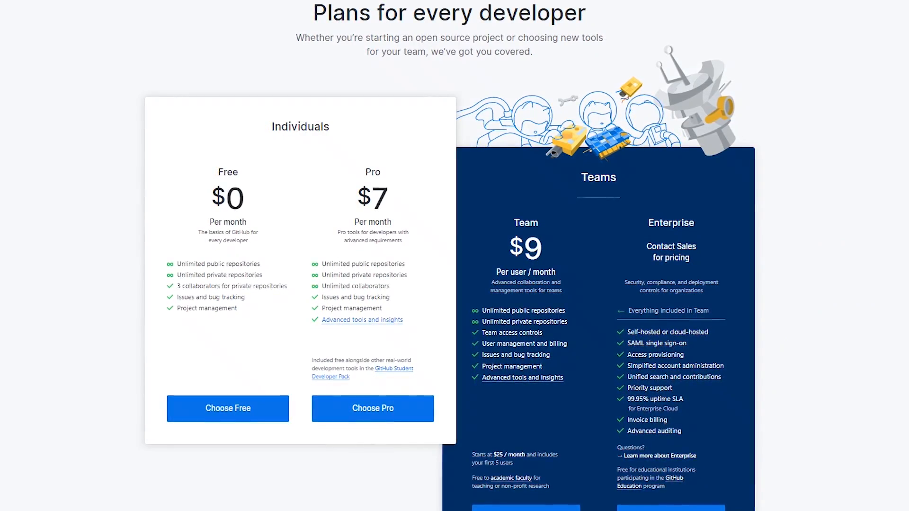
scroll(down, 3)
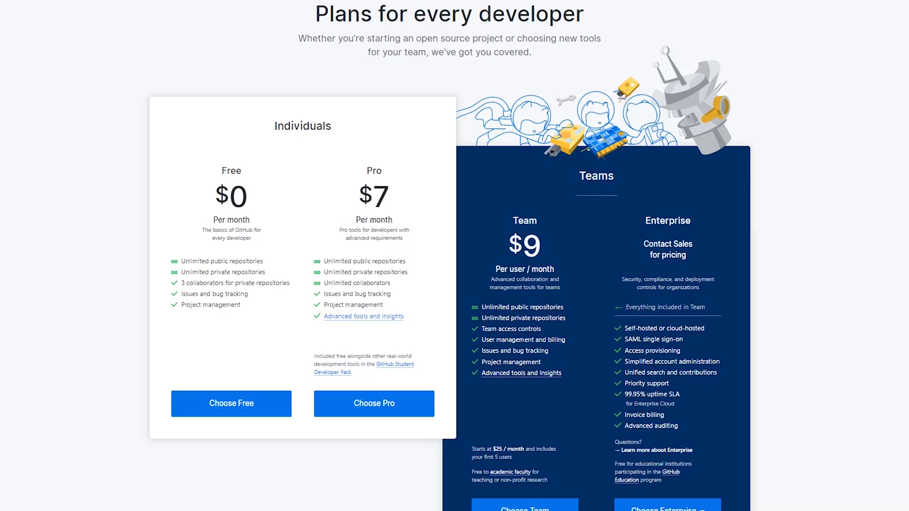
scroll(down, 3)
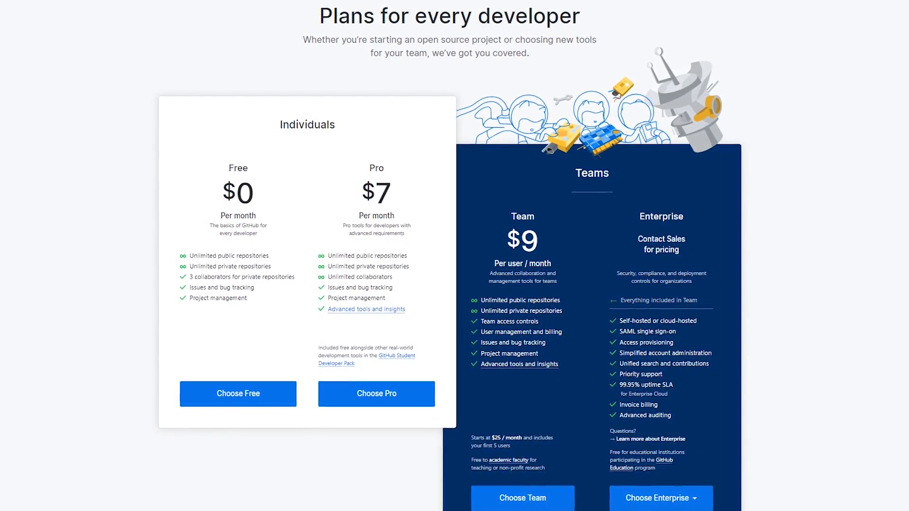
scroll(down, 3)
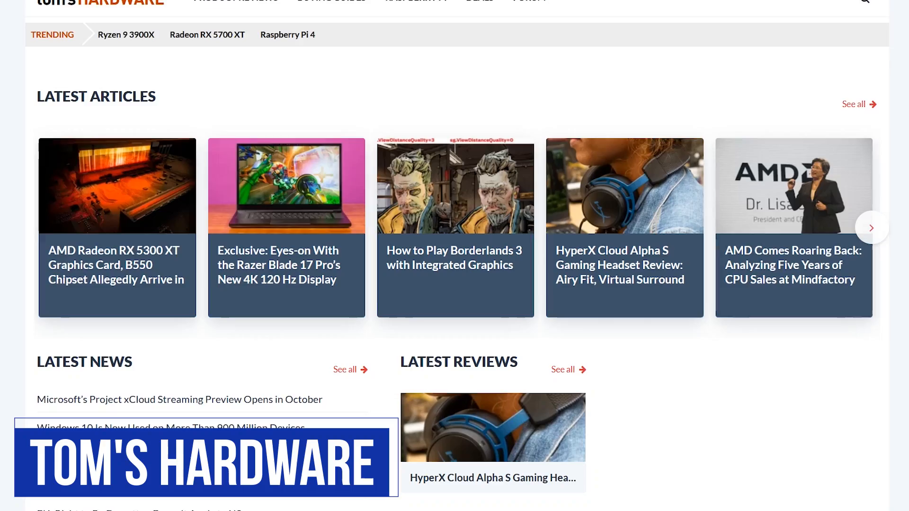
Step: Scroll the Tom's Hardware GPU buying guide, then the forum's Hardware categories
scroll(down, 3)
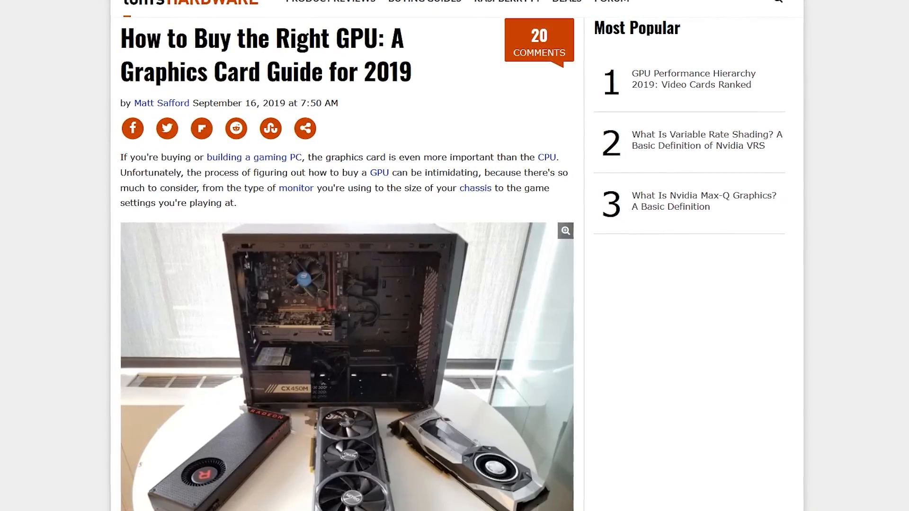
scroll(down, 3)
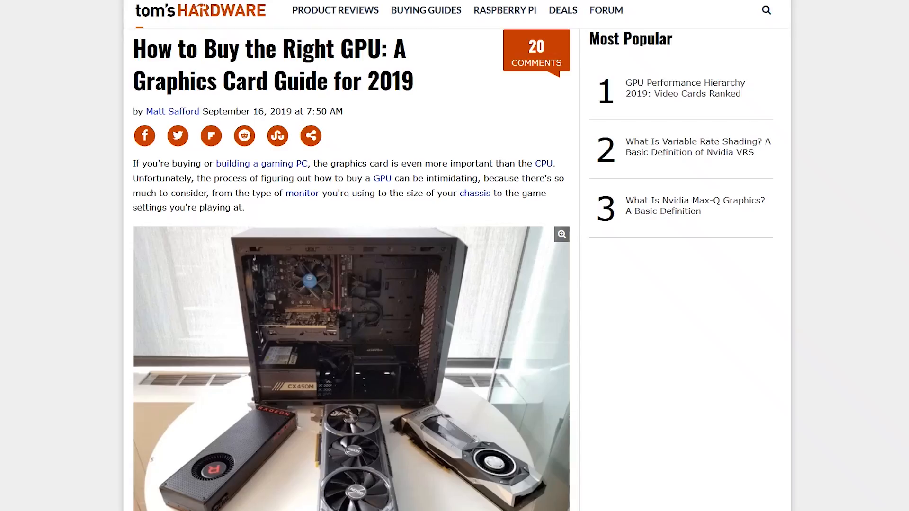
scroll(down, 3)
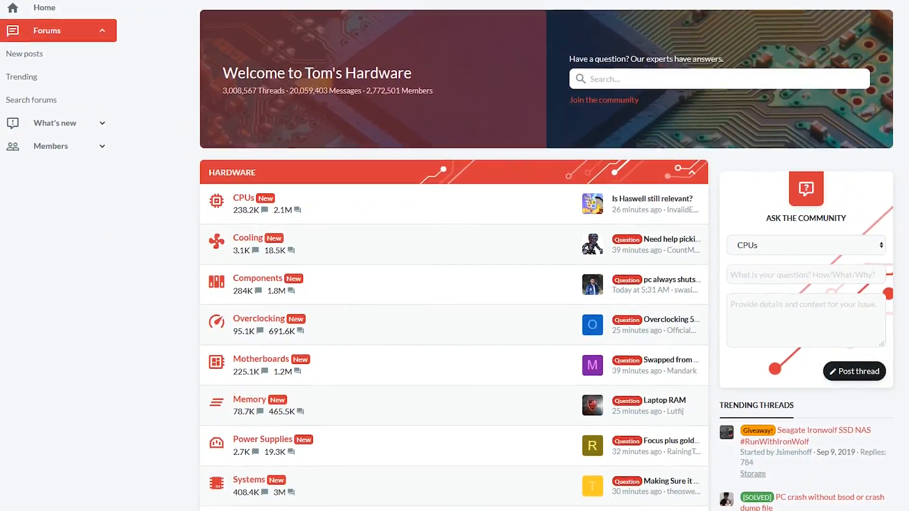
scroll(down, 3)
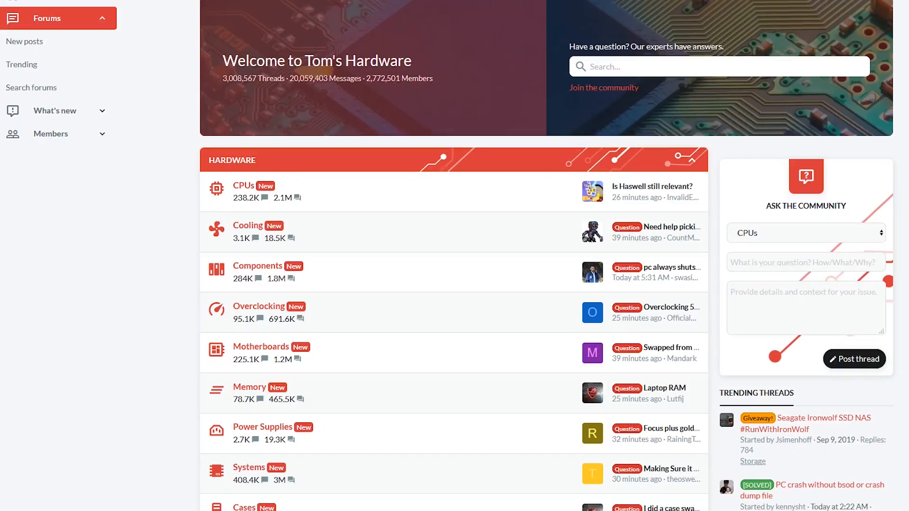
scroll(down, 3)
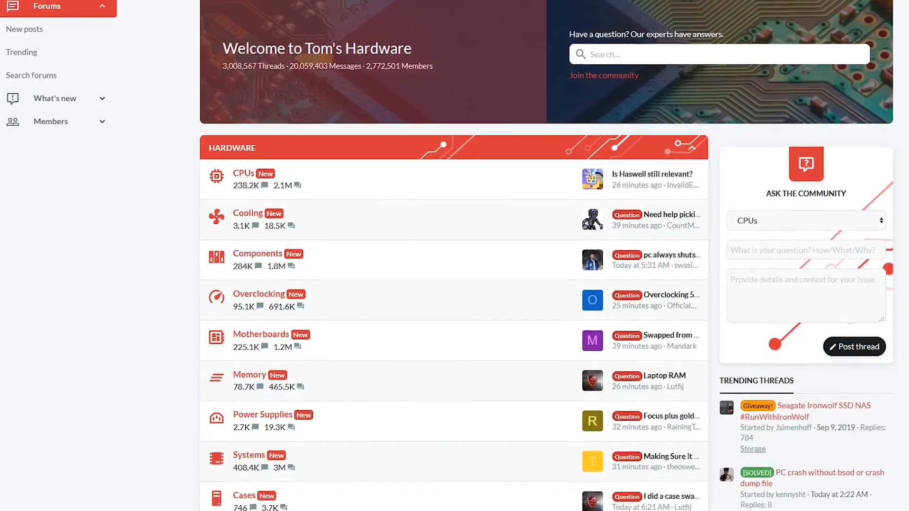
scroll(down, 3)
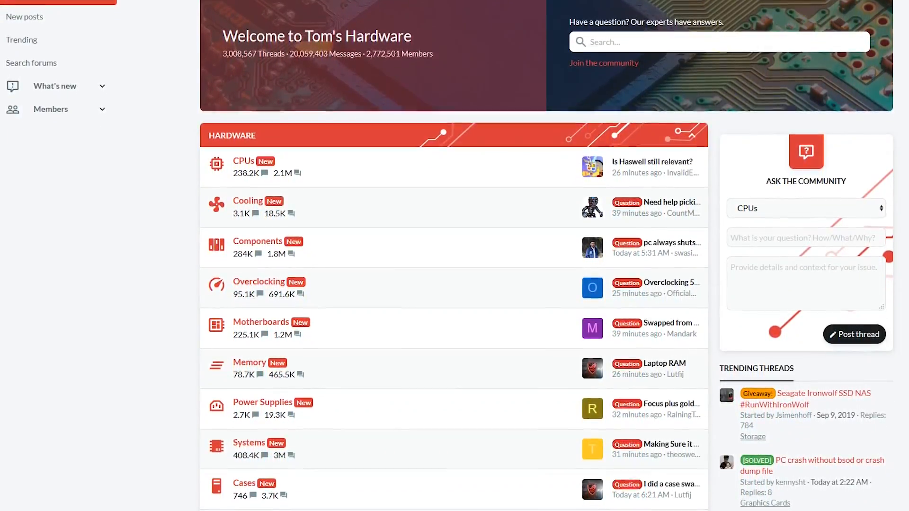
scroll(down, 3)
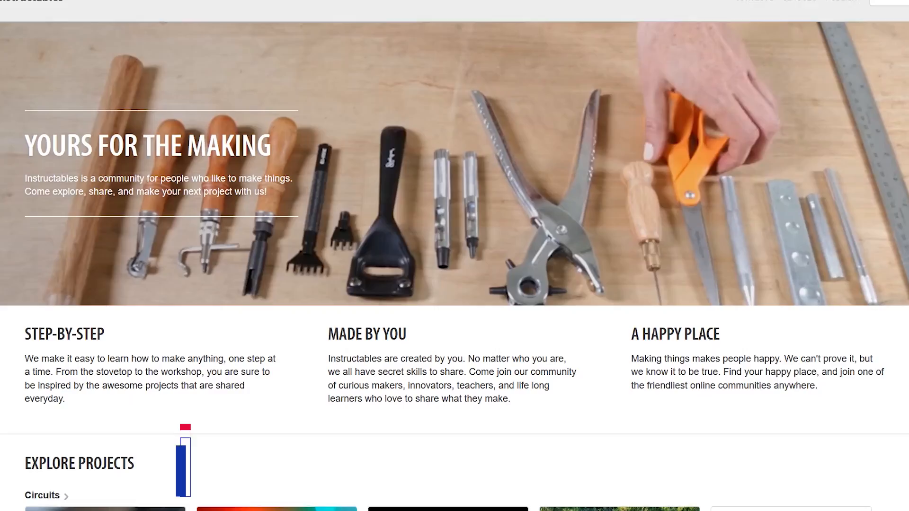
Step: Scroll the Instructables homepage, contests and Electronics classes, including the Arduino Class
scroll(down, 3)
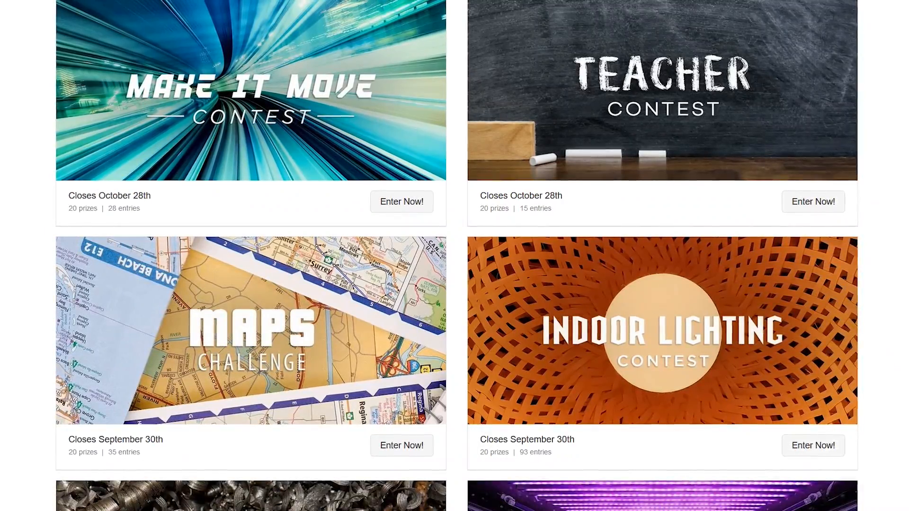
scroll(down, 3)
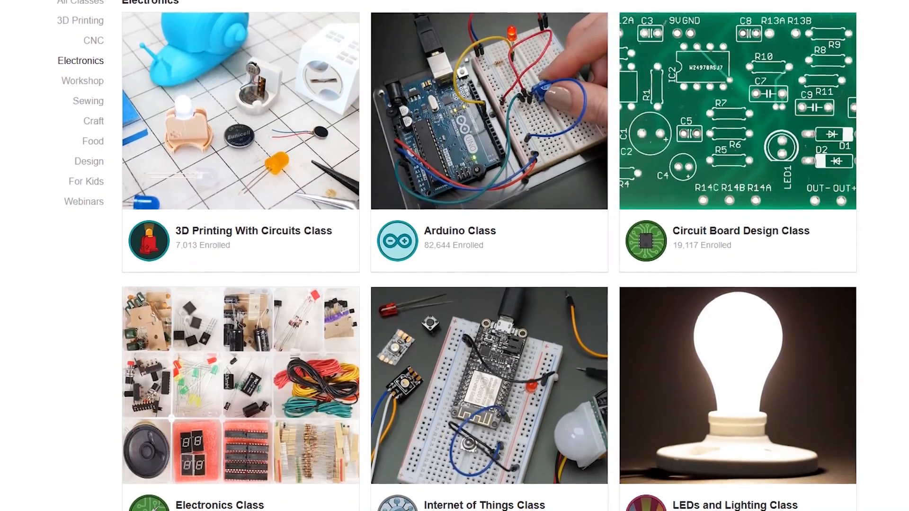
scroll(down, 3)
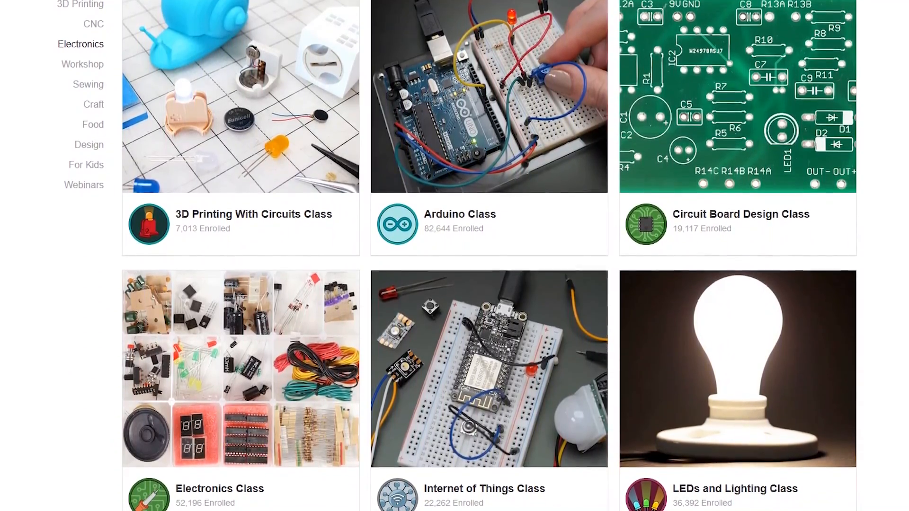
Step: Scroll further through the Electronics classes page
scroll(down, 3)
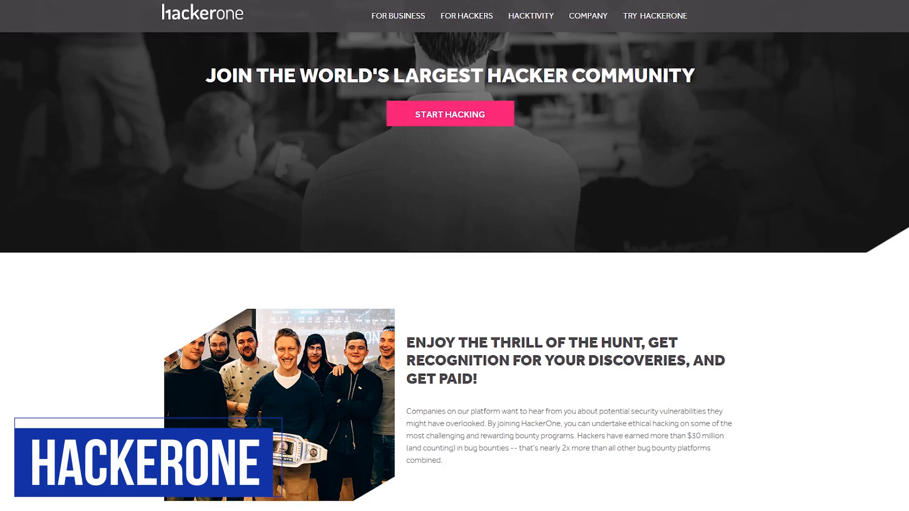
Step: Scroll HackerOne's For Hackers page past 'Join us' to Hacker101
scroll(down, 3)
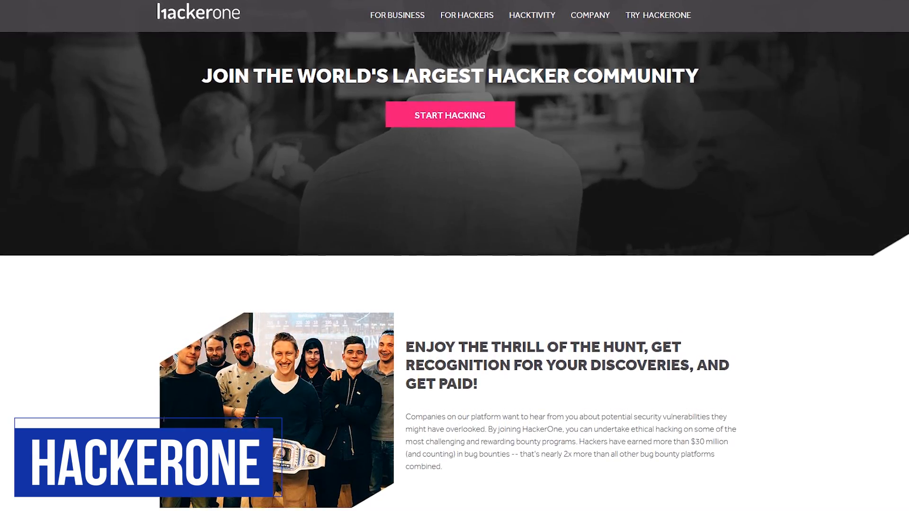
scroll(down, 3)
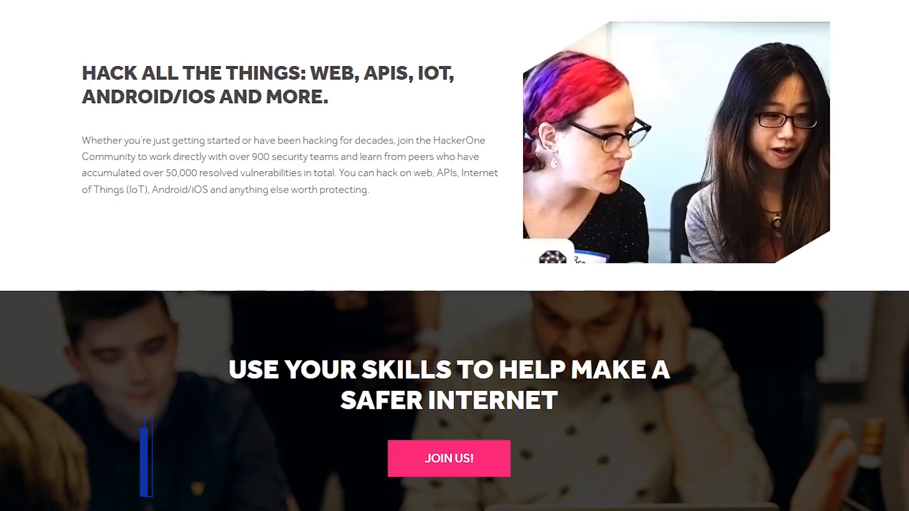
scroll(down, 3)
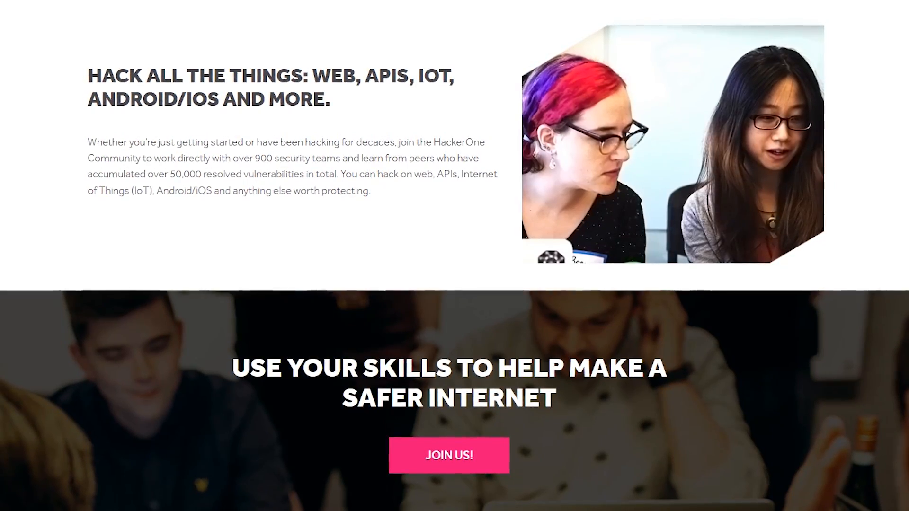
scroll(down, 3)
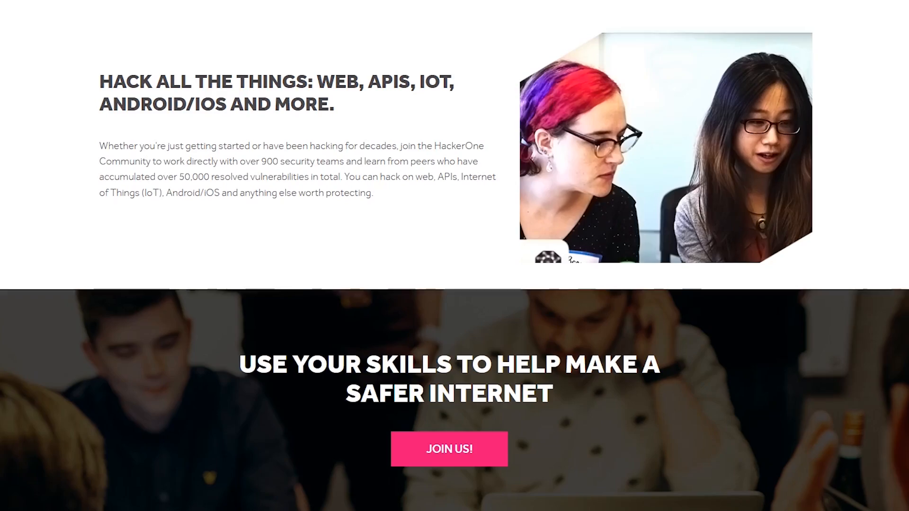
scroll(down, 3)
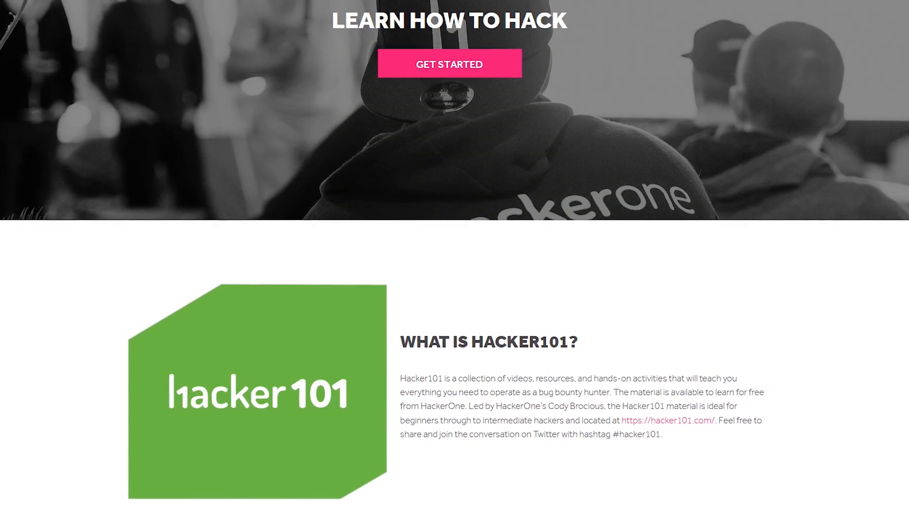
scroll(down, 3)
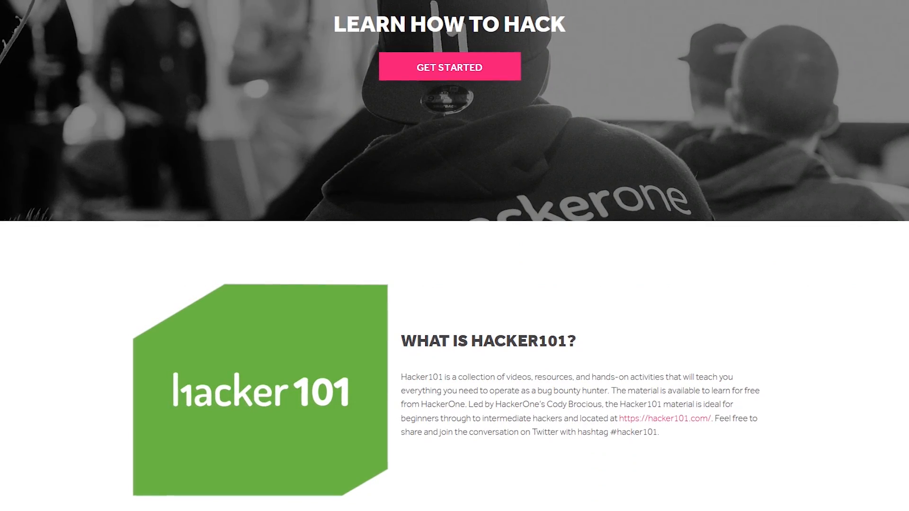
scroll(down, 3)
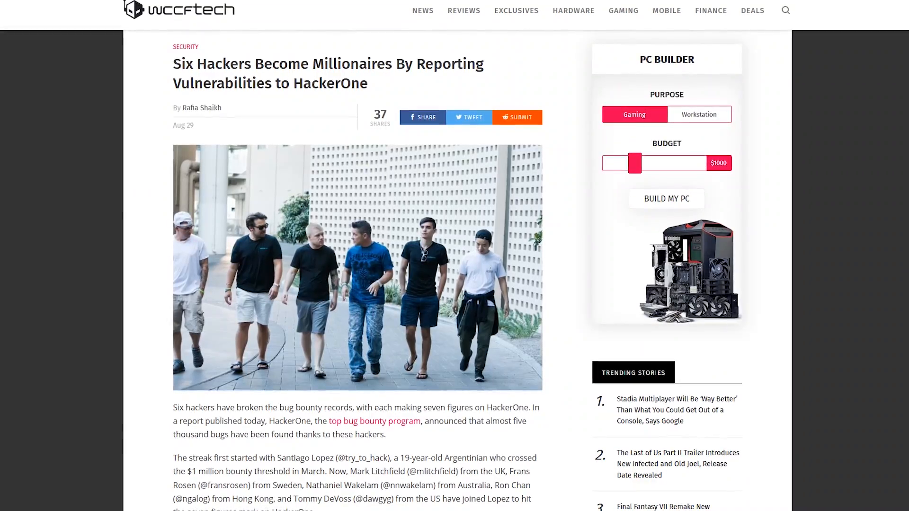
Step: Scroll through the opening paragraphs of Wccftech's 'Six Hackers Become Millionaires' HackerOne article
scroll(down, 3)
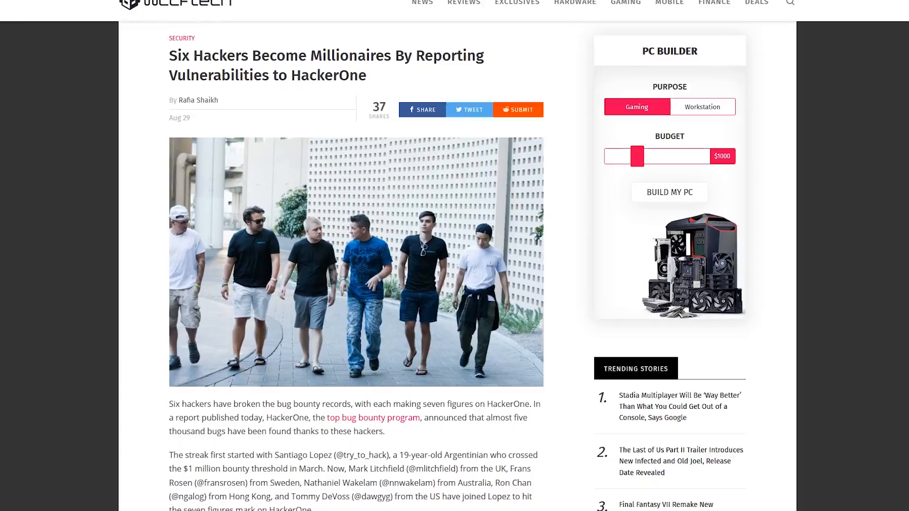
scroll(down, 3)
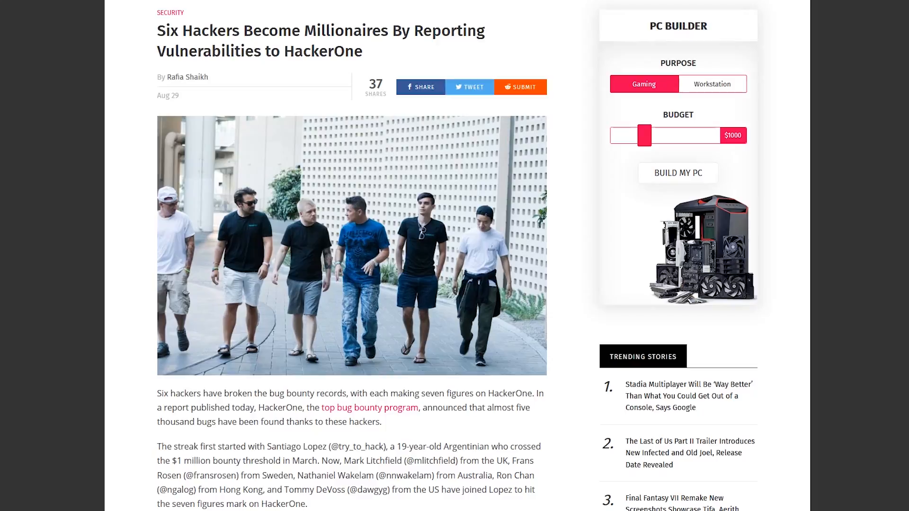
scroll(down, 3)
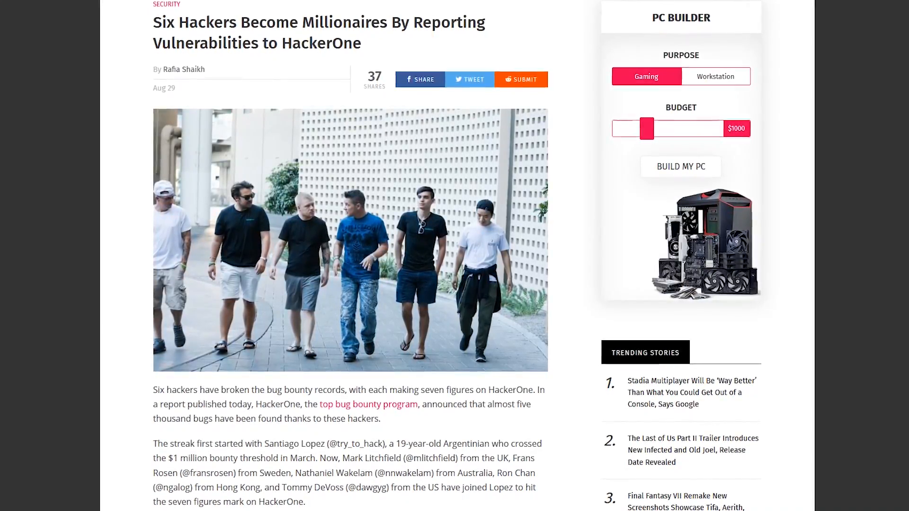